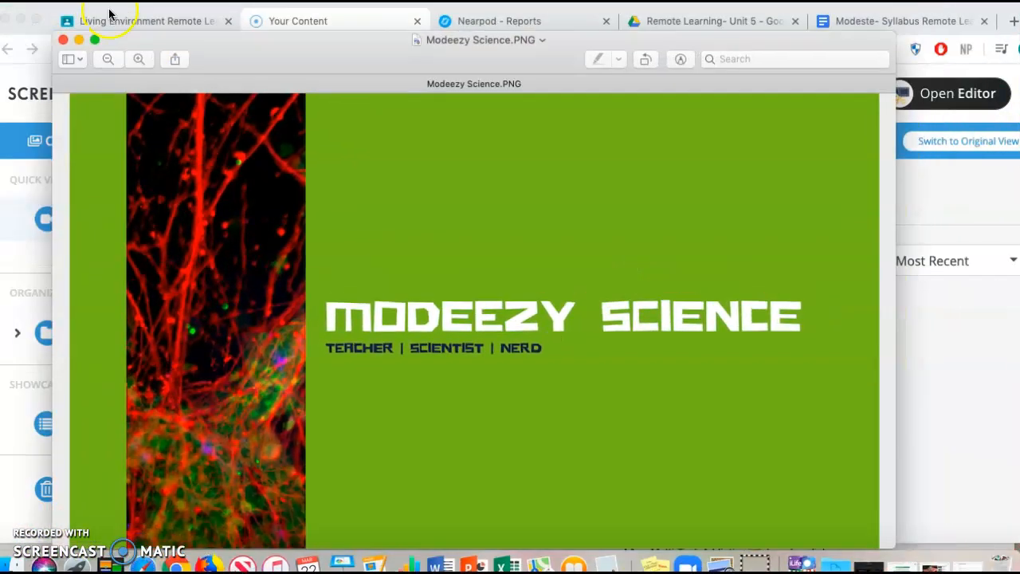
# Switch to Classroom and browse the Period 3 Living Environment stream's recent posts
pyautogui.click(147, 21)
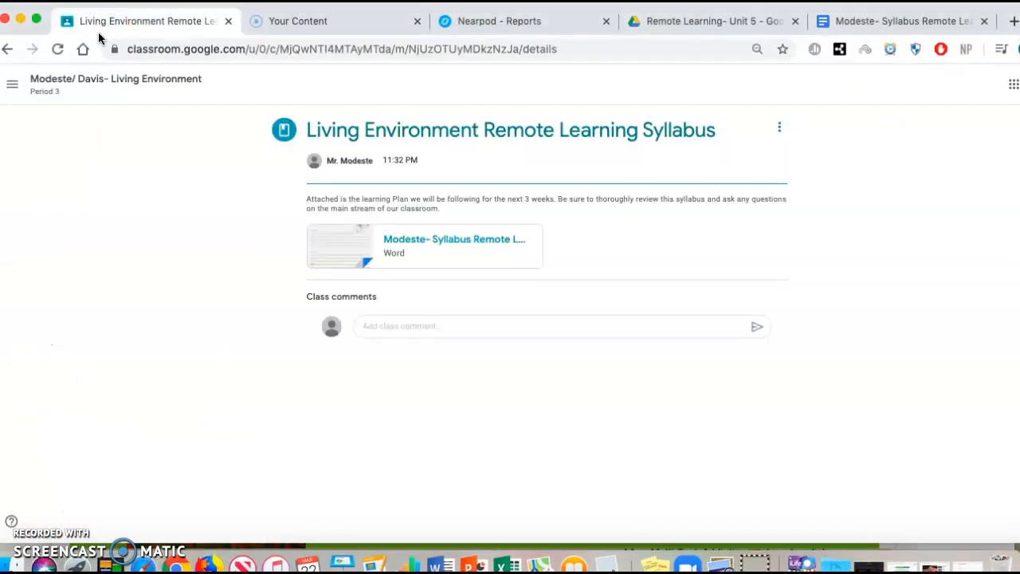
pyautogui.click(13, 83)
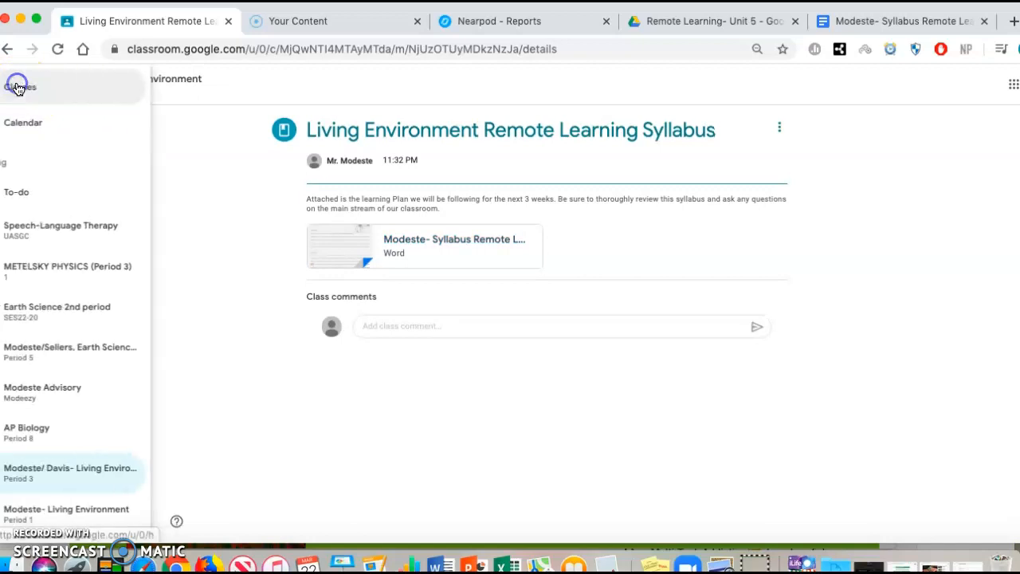
pyautogui.click(18, 86)
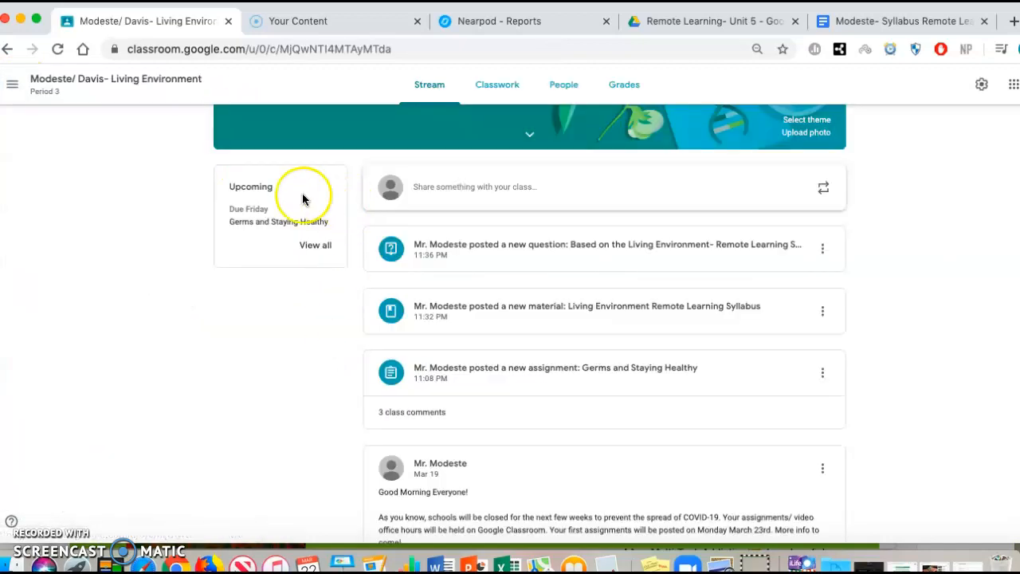
pyautogui.scroll(3)
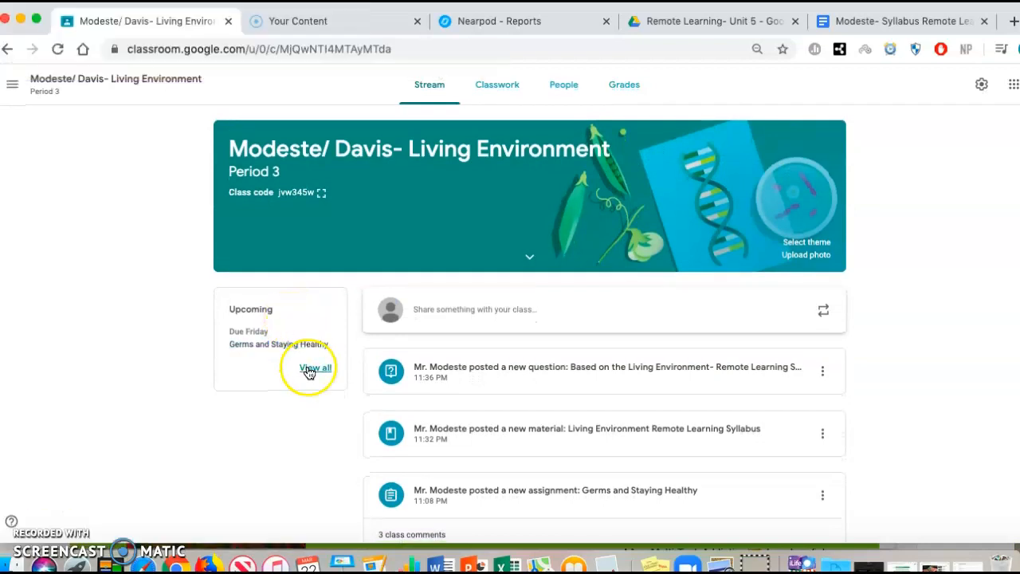
pyautogui.scroll(-3)
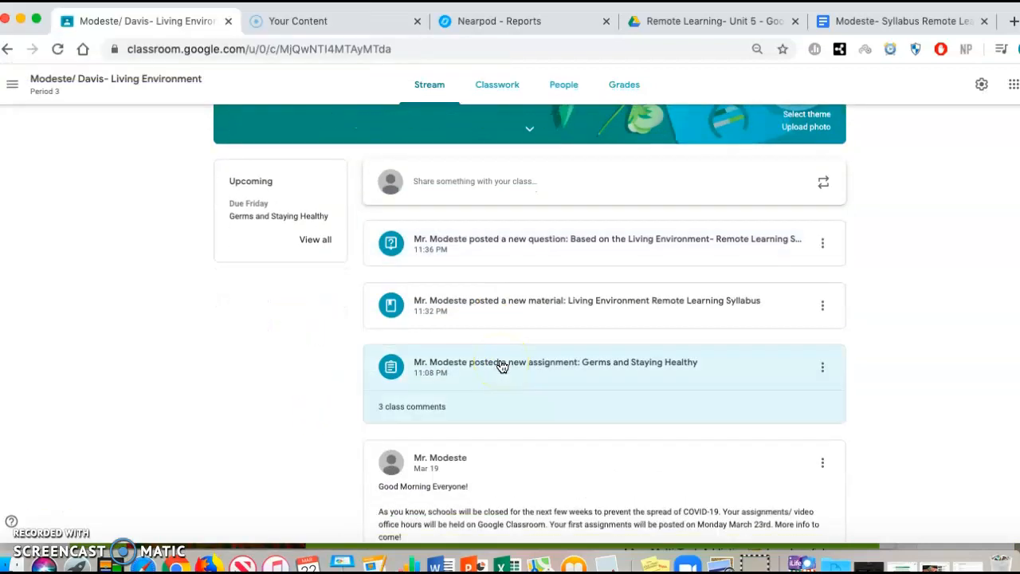
pyautogui.scroll(-3)
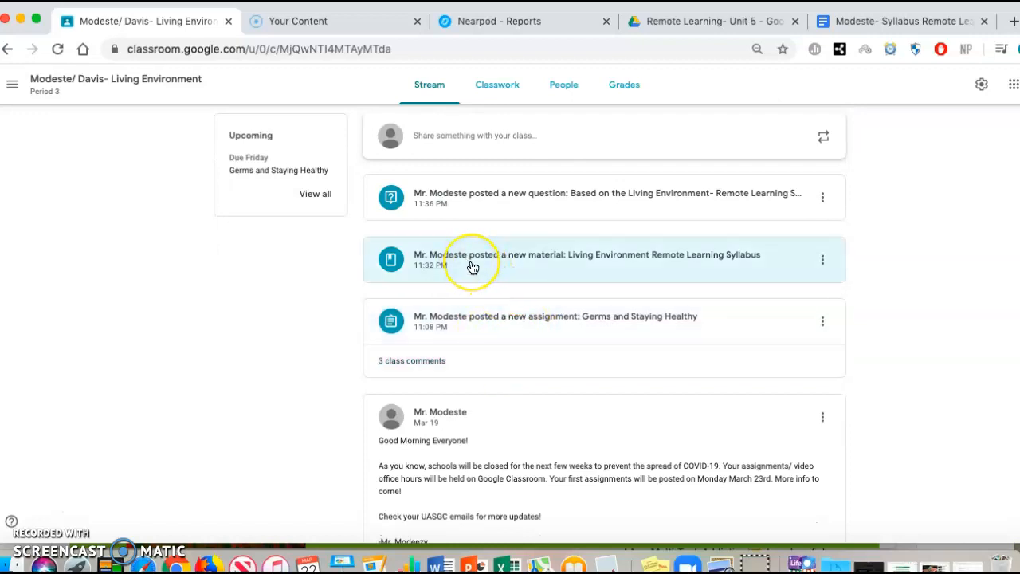
pyautogui.moveTo(465, 200)
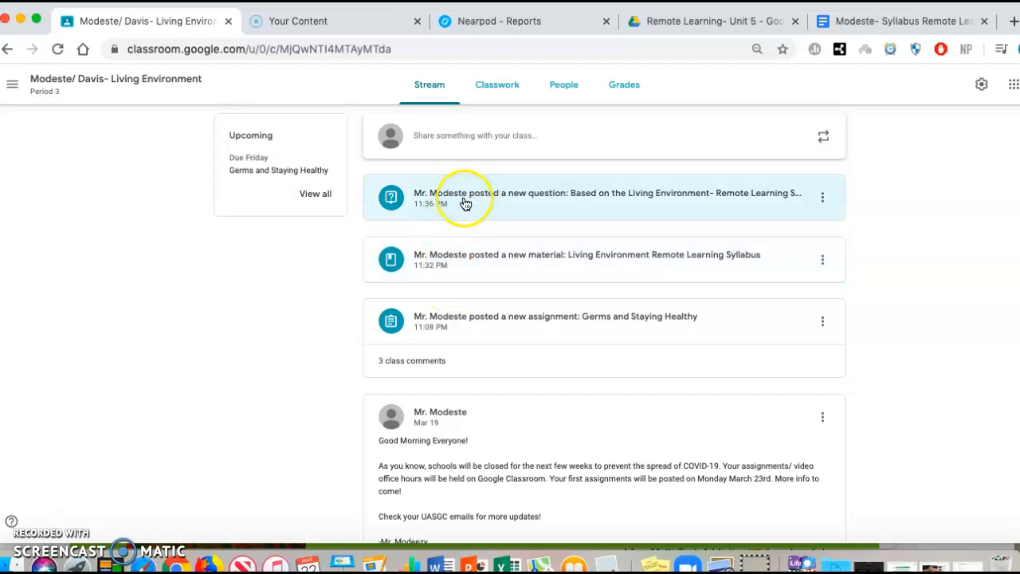
pyautogui.moveTo(487, 259)
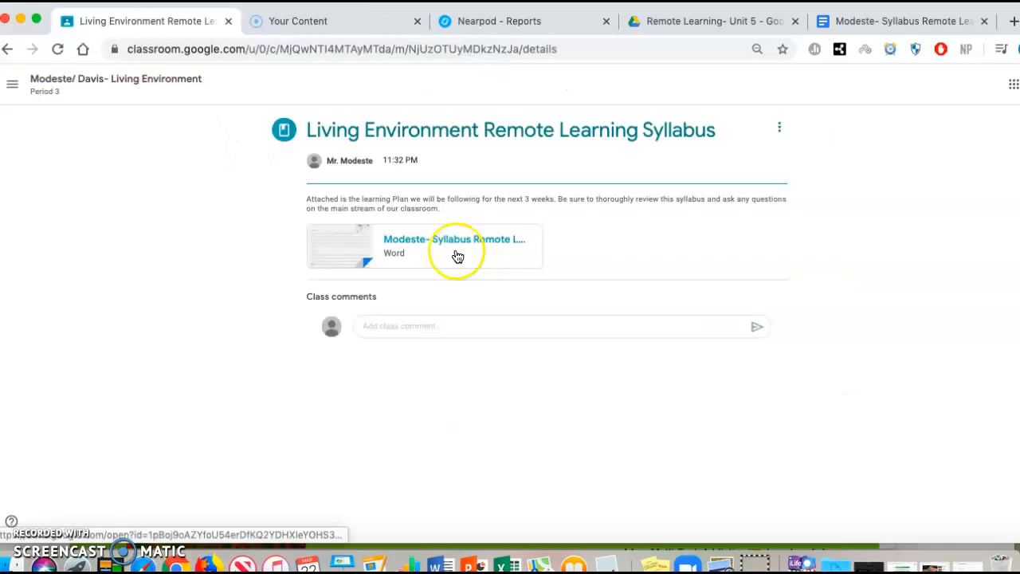
pyautogui.moveTo(457, 255)
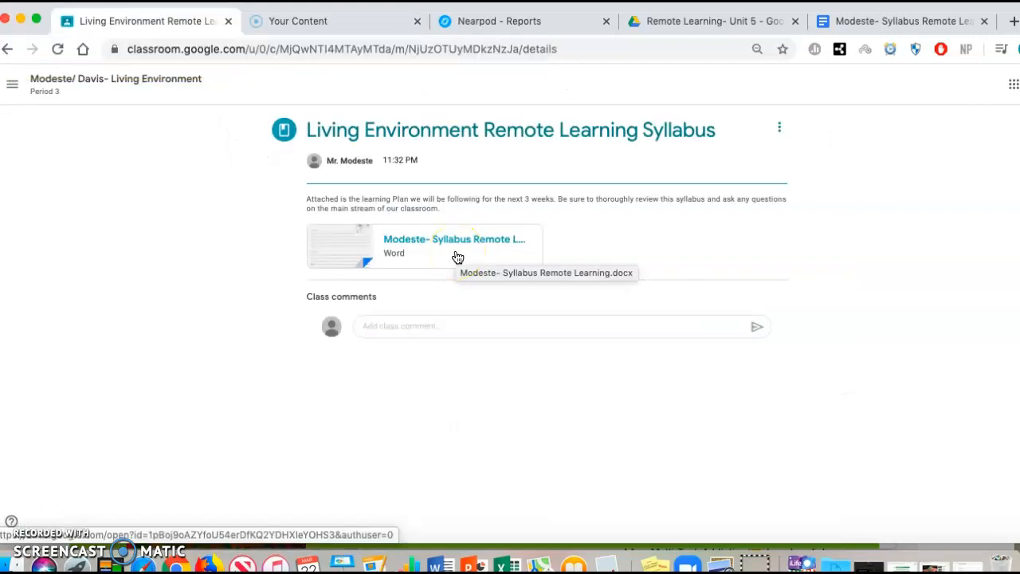
# View the attached Word syllabus document from the Remote Learning Syllabus post
pyautogui.click(454, 243)
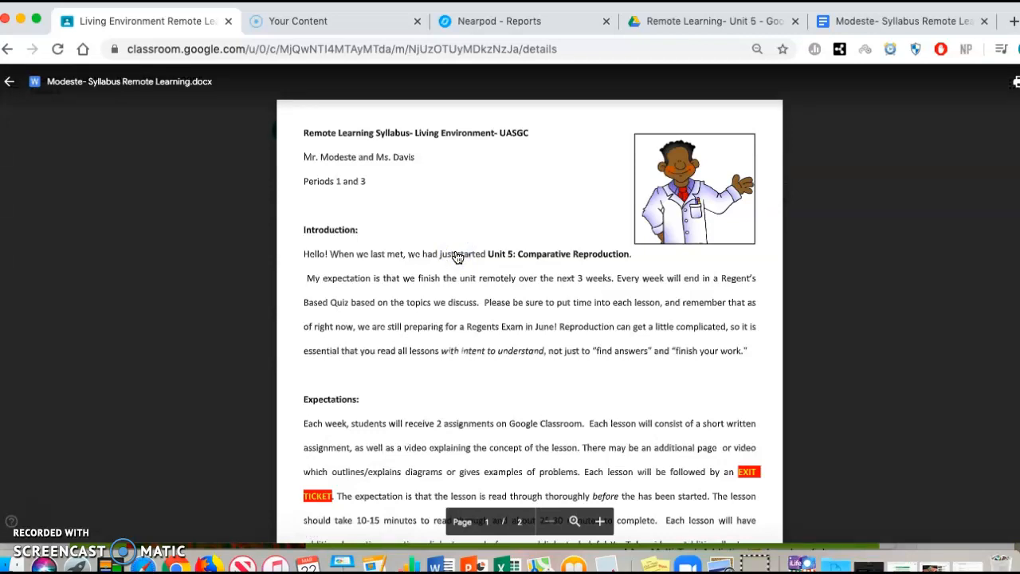
# Read down through the syllabus's introduction, expectations and office hours to page 2's weekly schedule
pyautogui.scroll(-3)
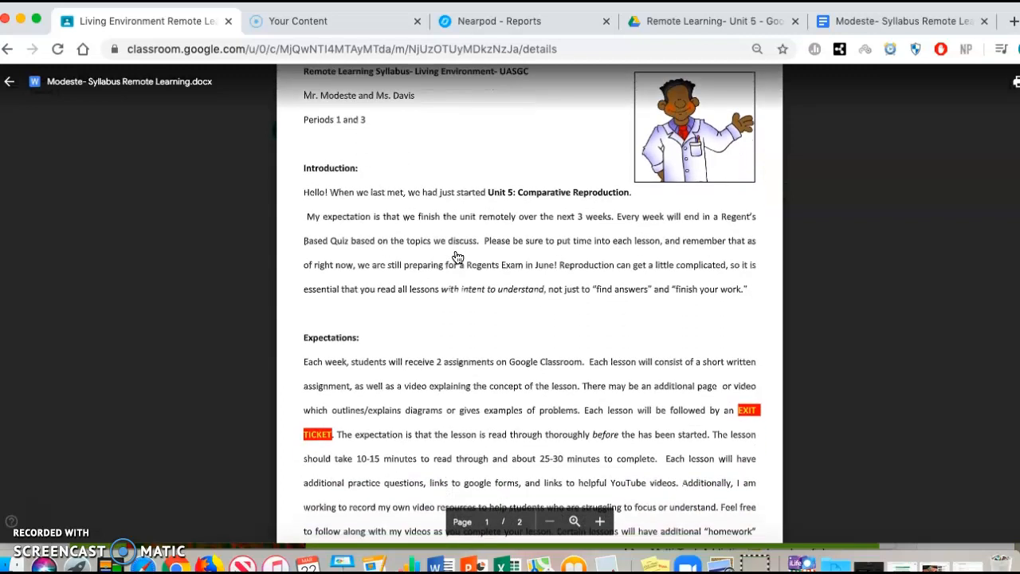
pyautogui.scroll(3)
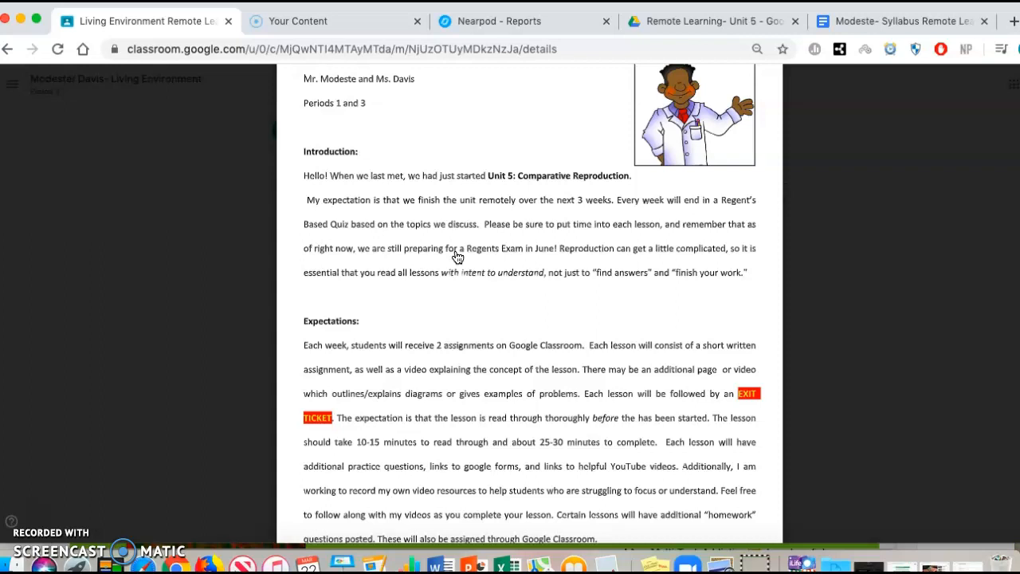
pyautogui.scroll(-3)
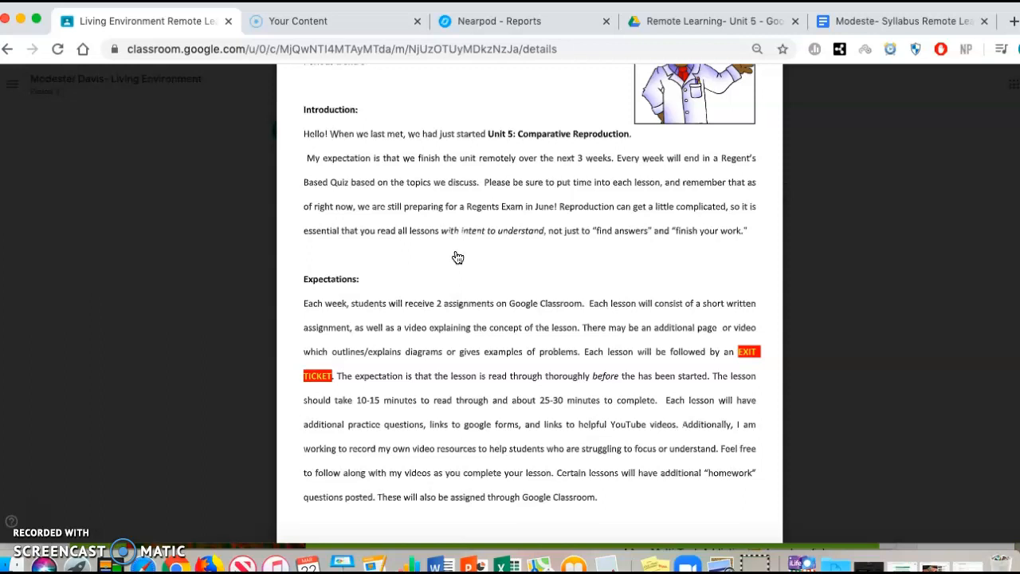
pyautogui.scroll(-3)
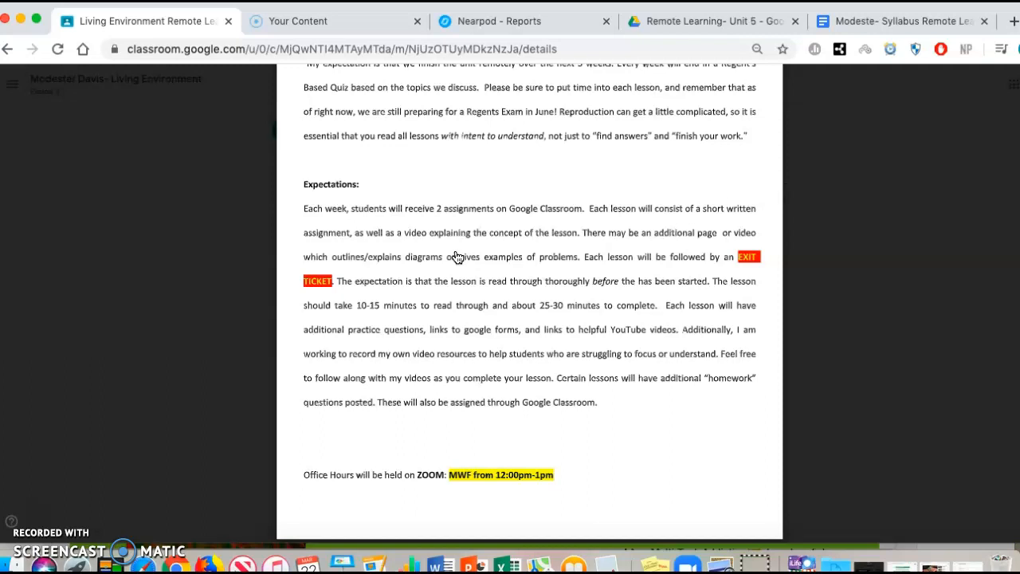
pyautogui.scroll(-3)
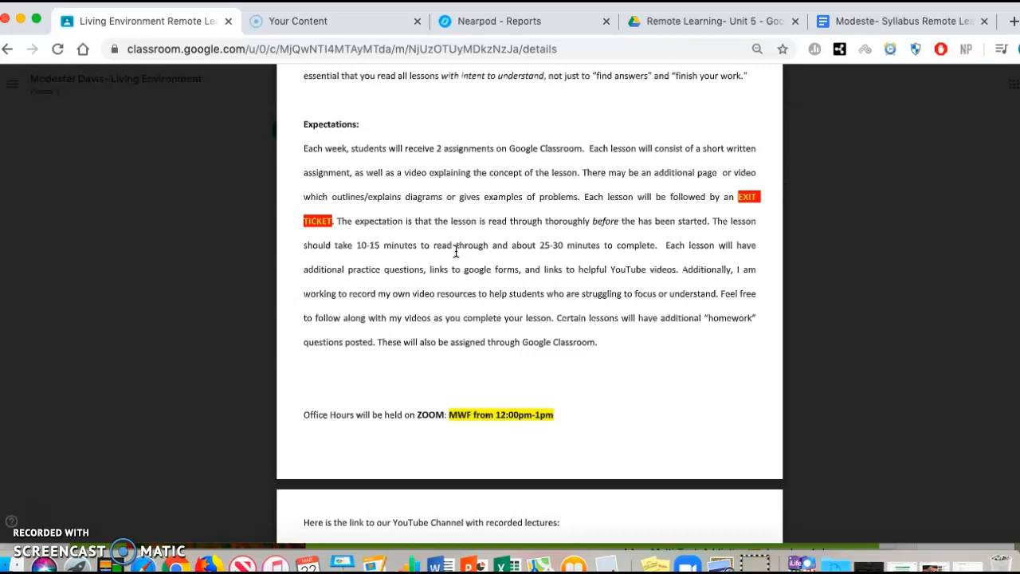
pyautogui.scroll(-3)
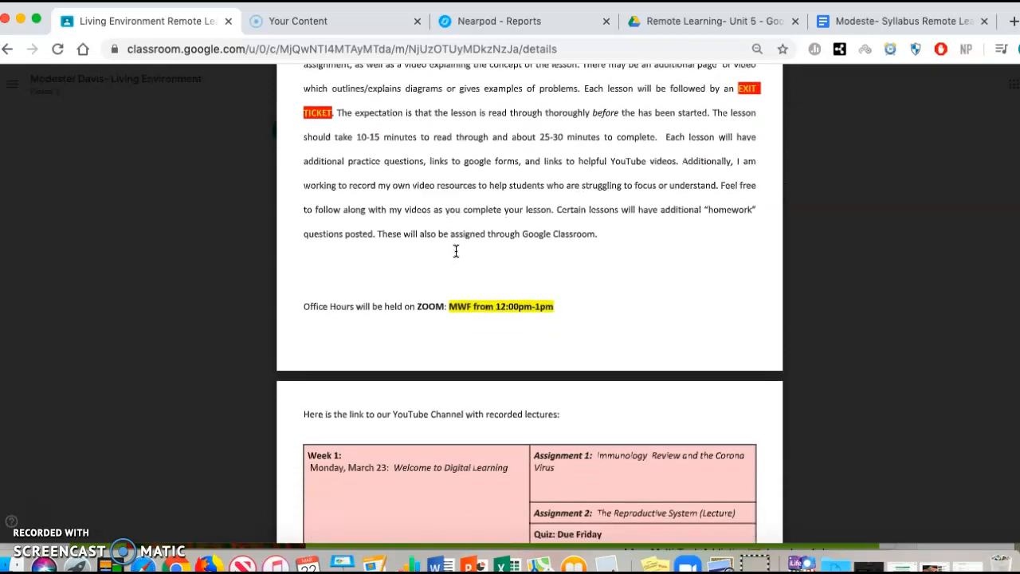
pyautogui.scroll(-3)
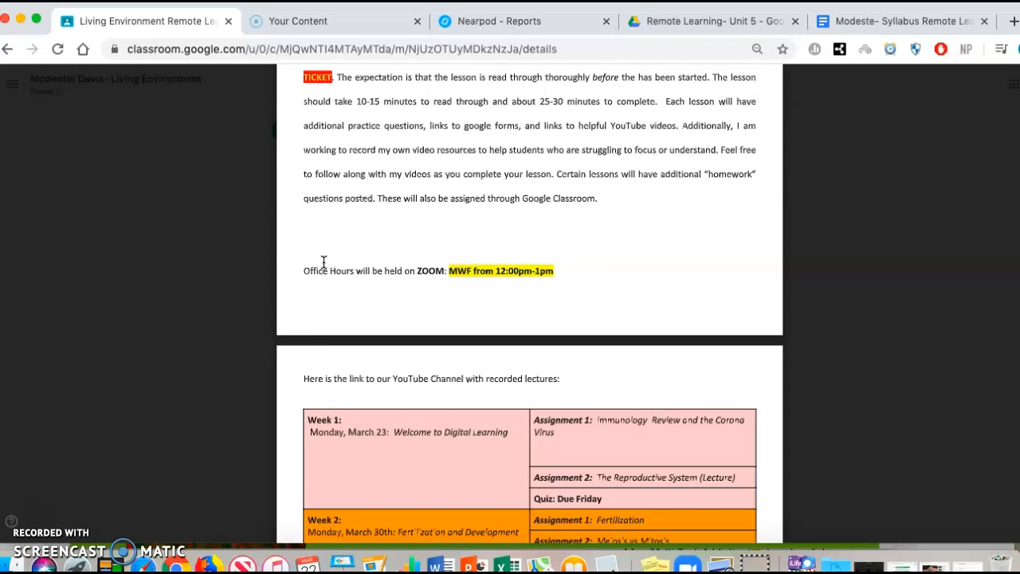
pyautogui.scroll(-3)
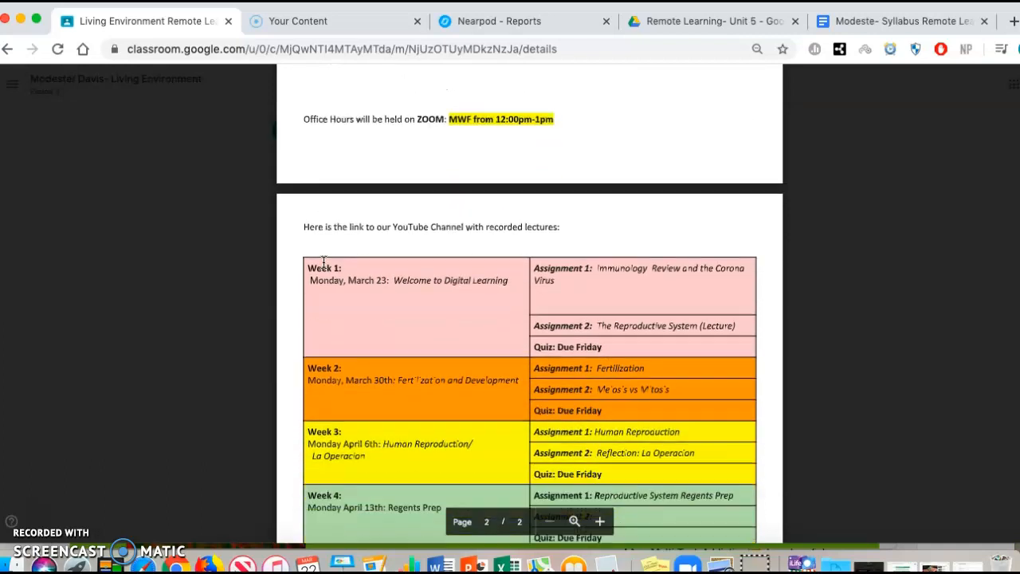
# Review the four-week assignment table, then close the syllabus viewer
pyautogui.scroll(-3)
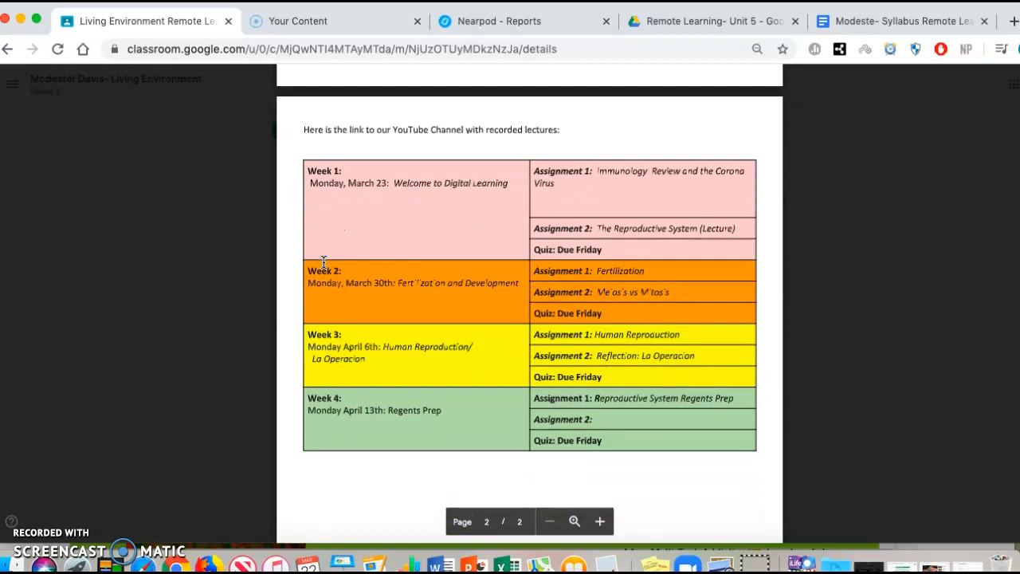
pyautogui.moveTo(561, 215)
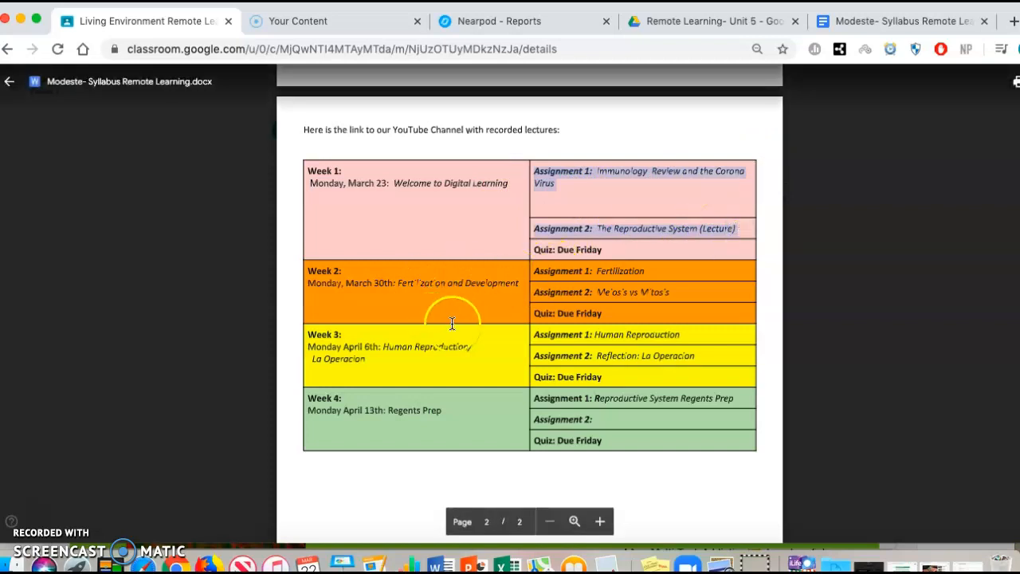
pyautogui.moveTo(688, 419)
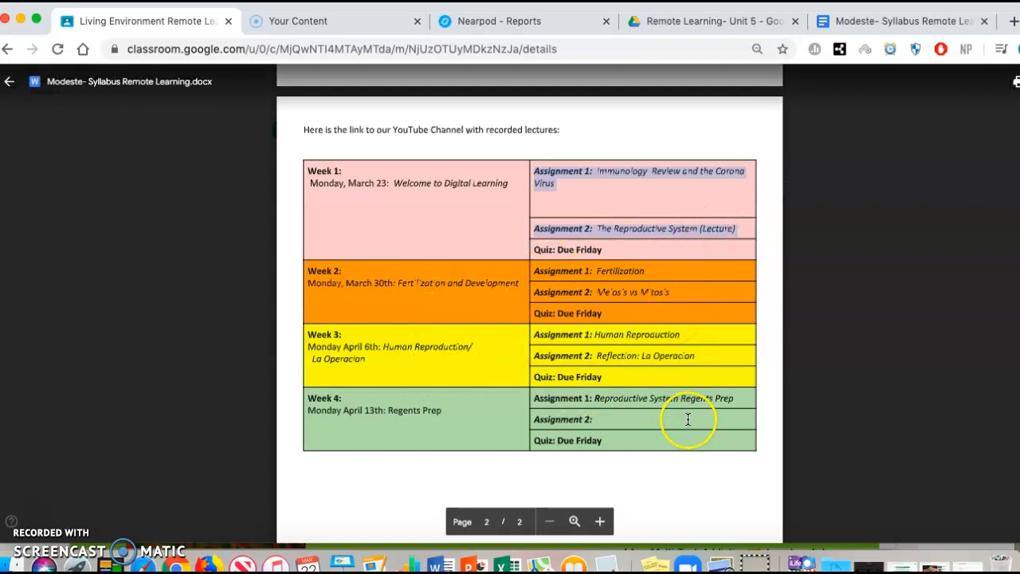
pyautogui.moveTo(736, 294)
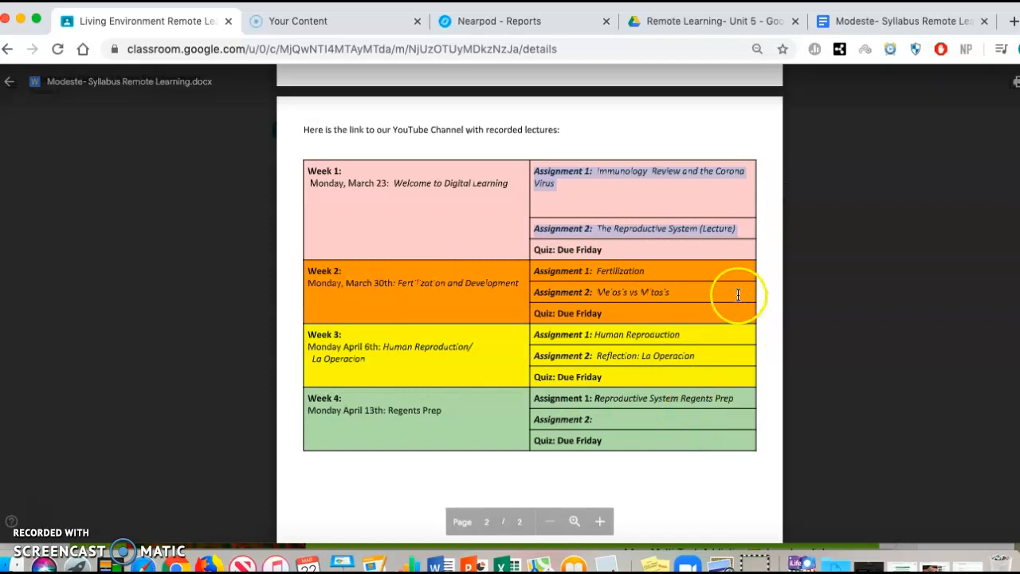
pyautogui.click(10, 81)
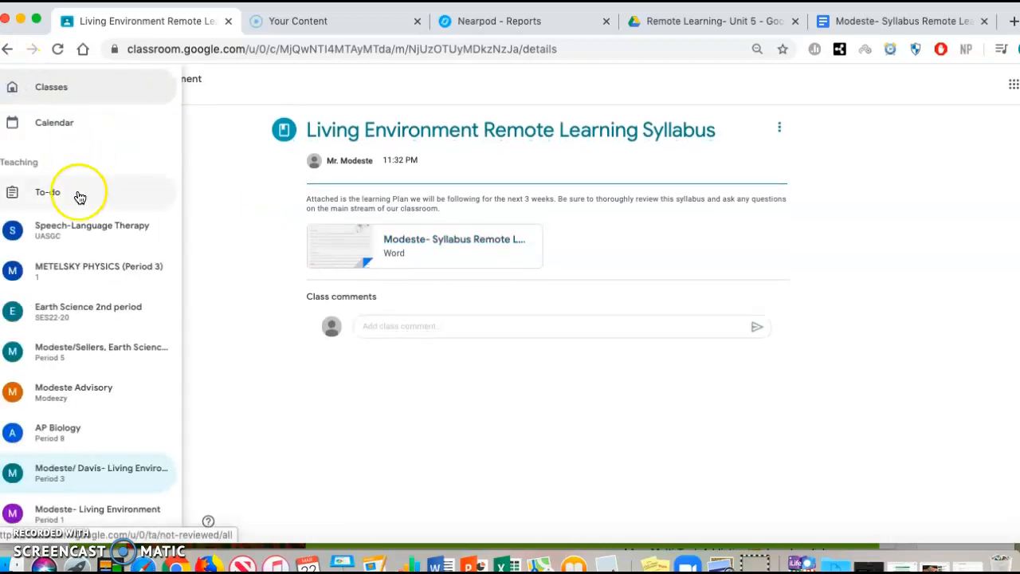
# Return to the stream and open the Germs and Staying Healthy assignment's student work (1 turned in, 18 assigned)
pyautogui.click(13, 82)
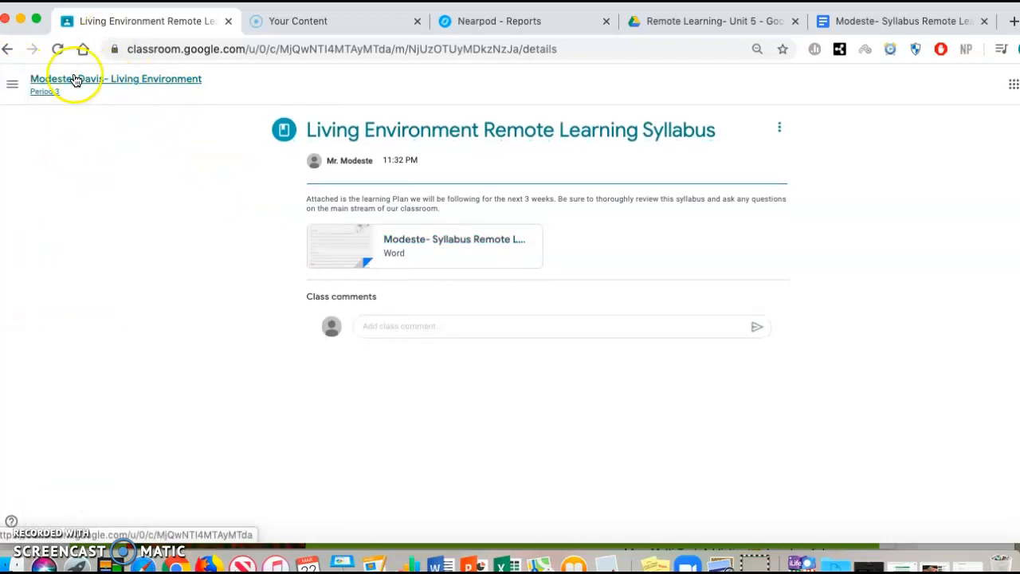
pyautogui.click(116, 78)
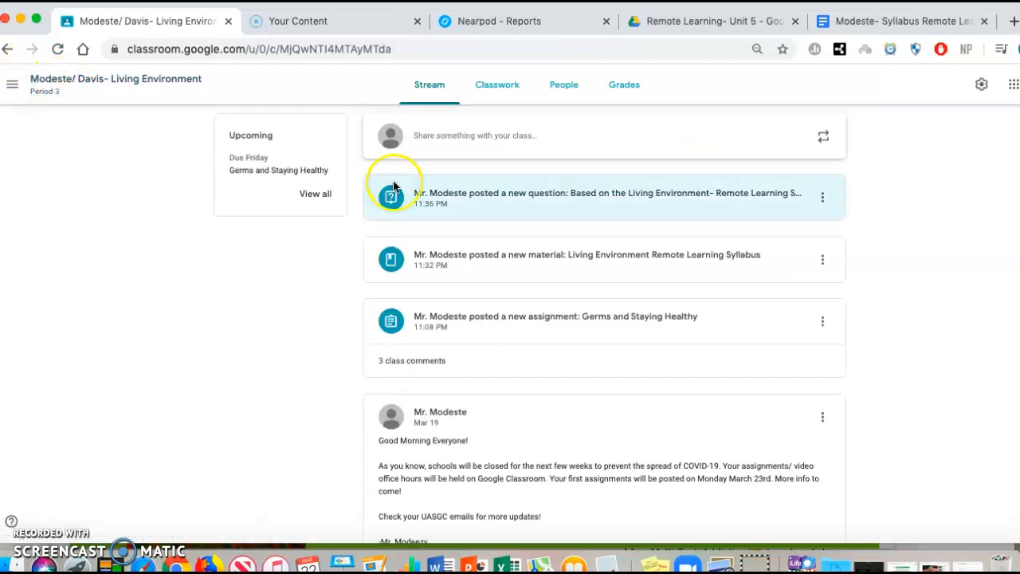
pyautogui.moveTo(576, 320)
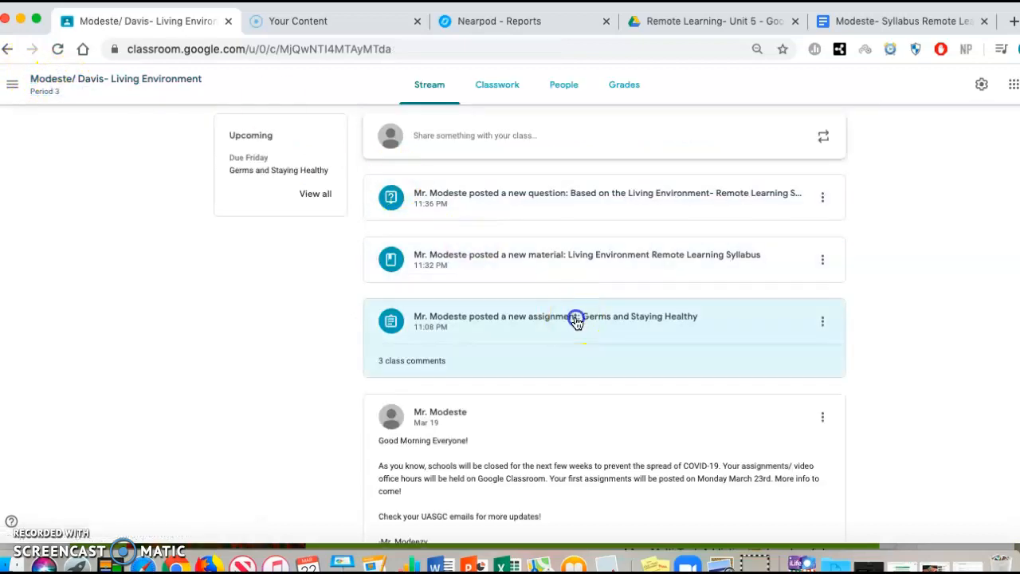
pyautogui.click(554, 316)
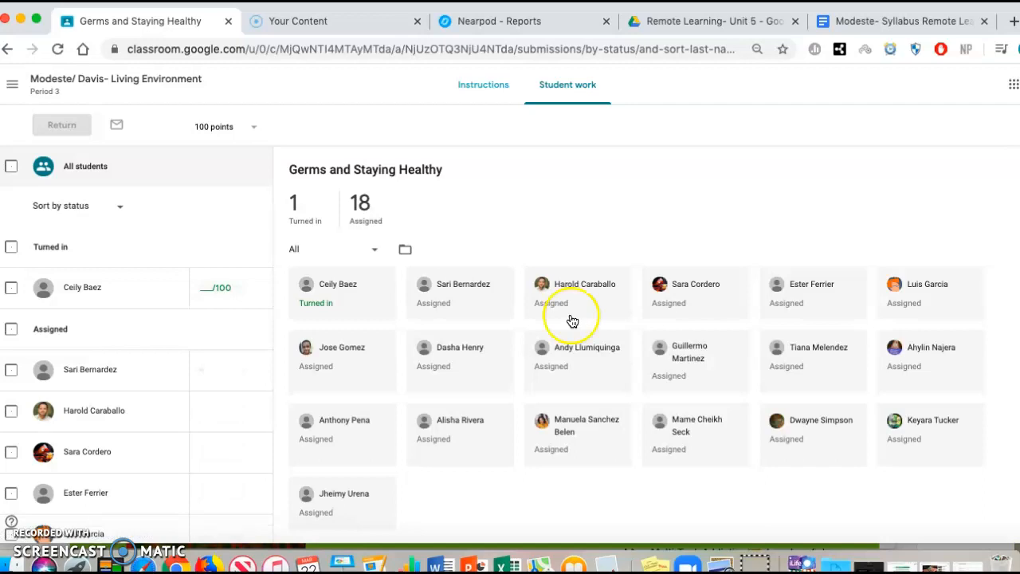
# View the assignment's Instructions with the Nearpod lesson link and three class comments
pyautogui.click(483, 85)
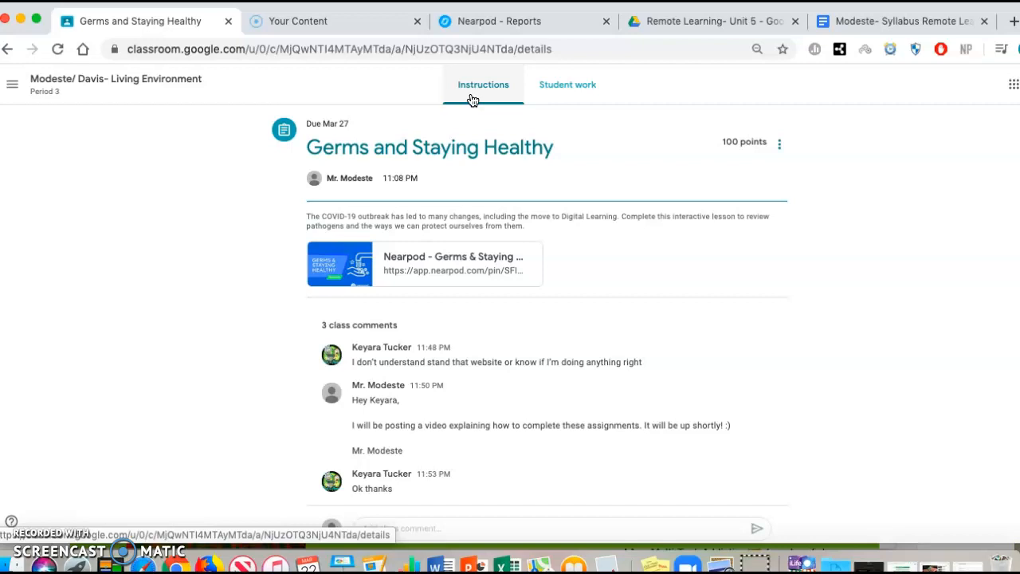
pyautogui.scroll(-3)
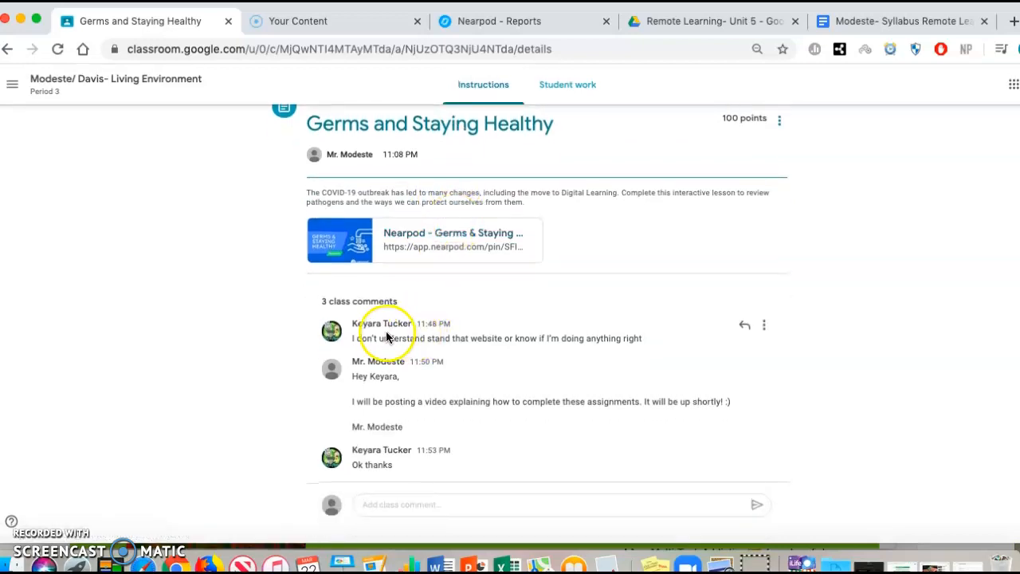
pyautogui.moveTo(650, 374)
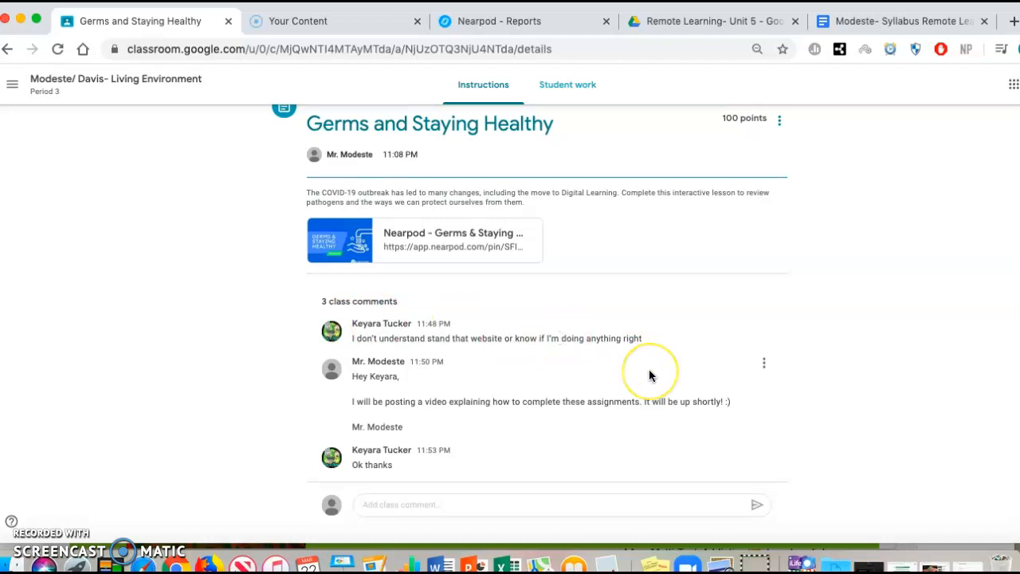
pyautogui.moveTo(650, 374)
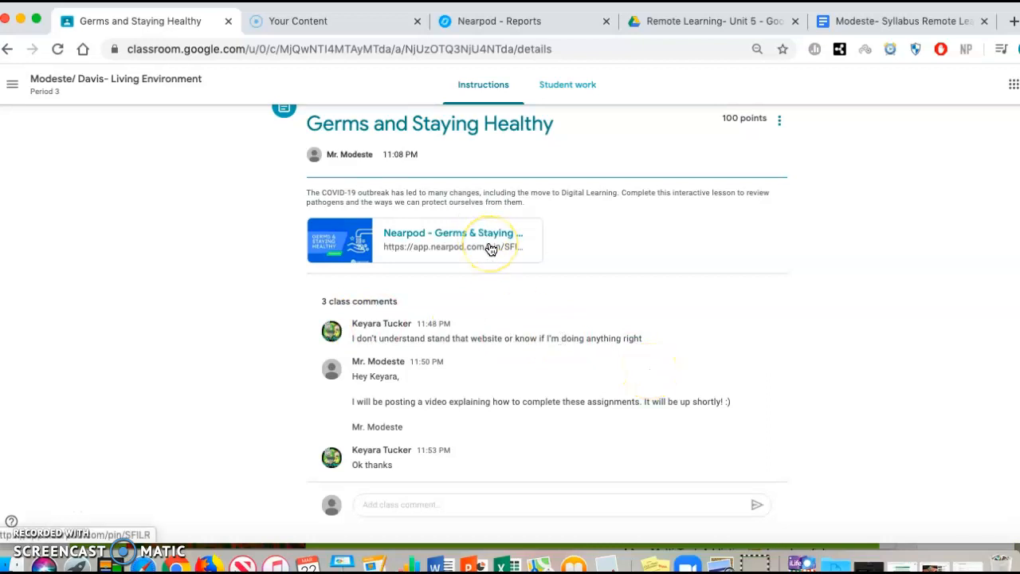
pyautogui.moveTo(481, 239)
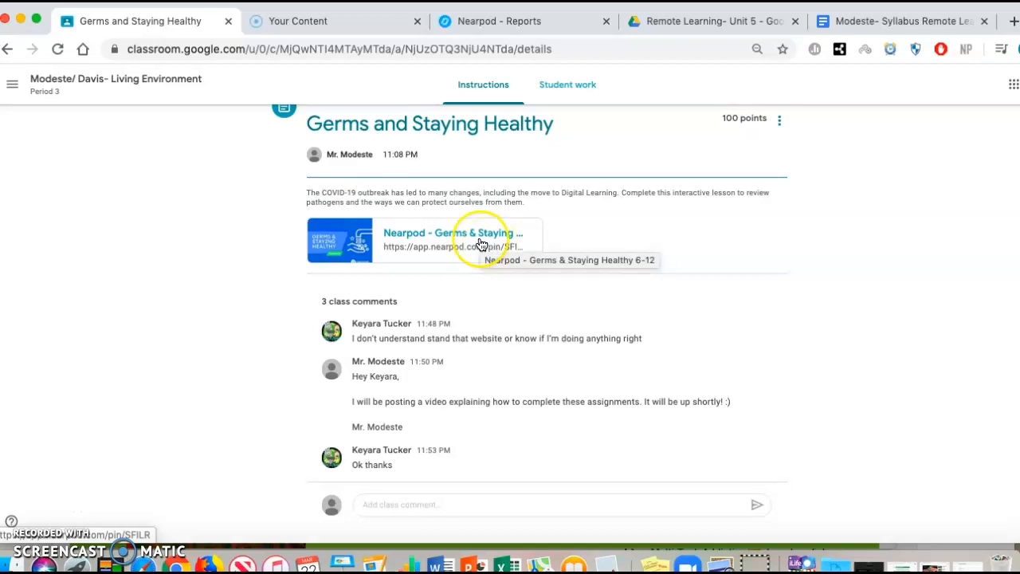
# Launch the 'Nearpod - Germs & Staying Healthy' attachment into its session welcome page
pyautogui.click(453, 233)
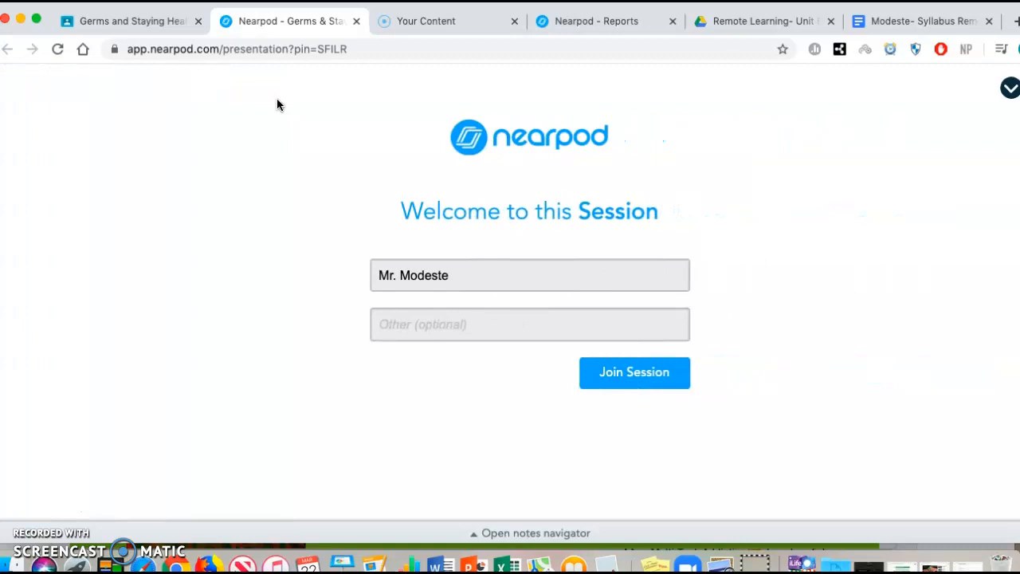
pyautogui.moveTo(596, 325)
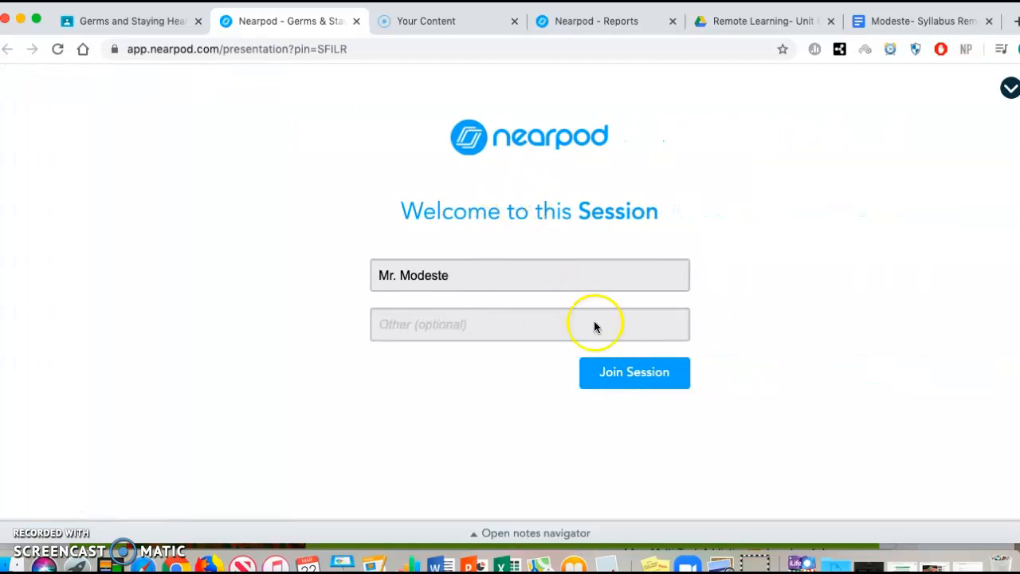
pyautogui.moveTo(680, 379)
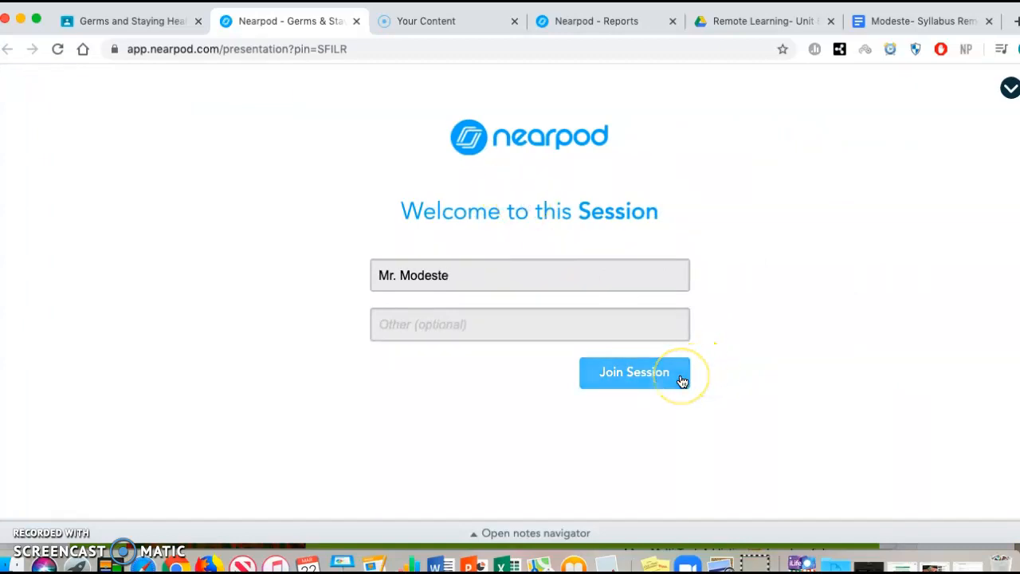
pyautogui.moveTo(634, 373)
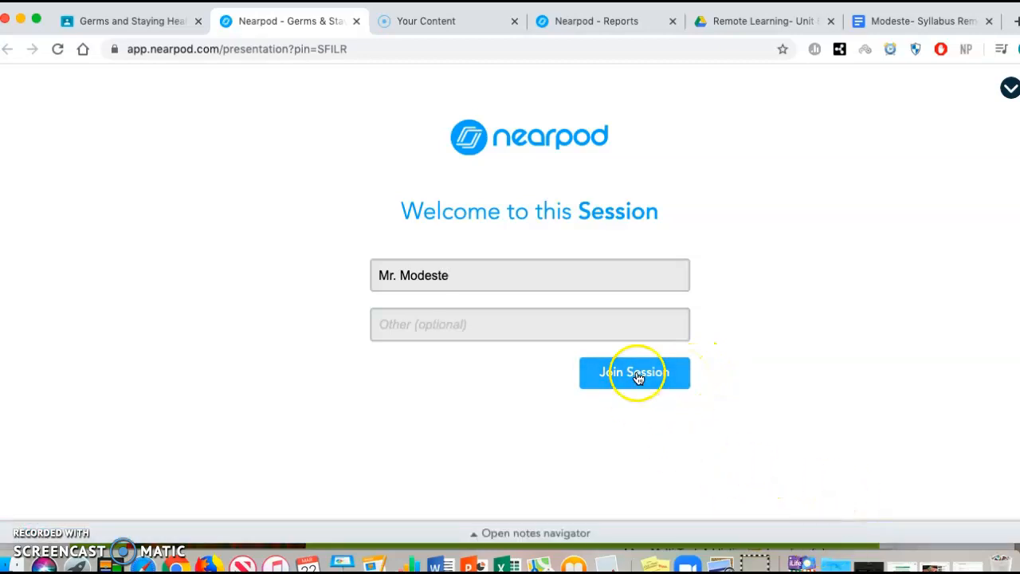
pyautogui.moveTo(721, 564)
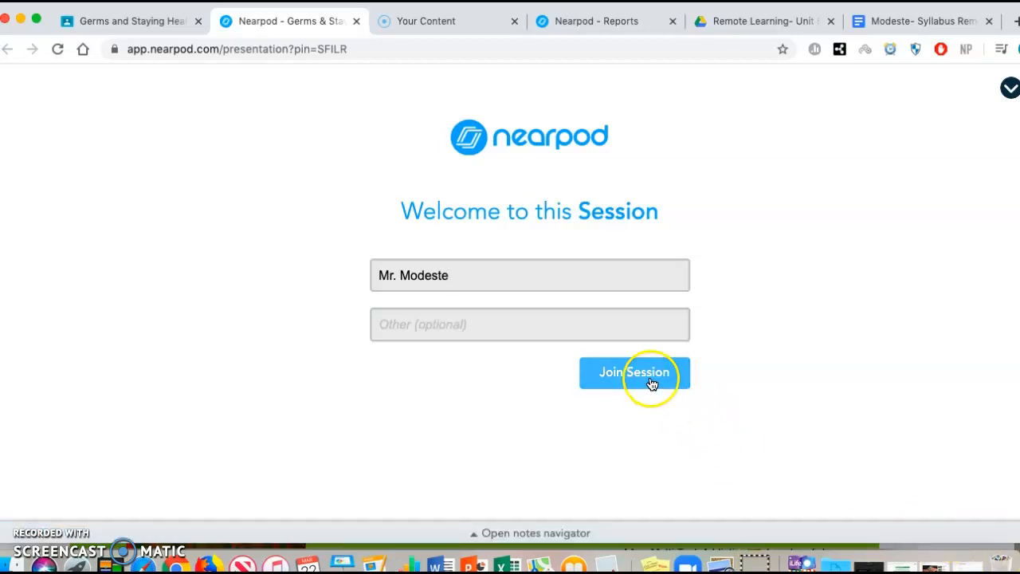
# Join the Nearpod session, landing on the Germs & Staying Healthy title slide
pyautogui.click(634, 373)
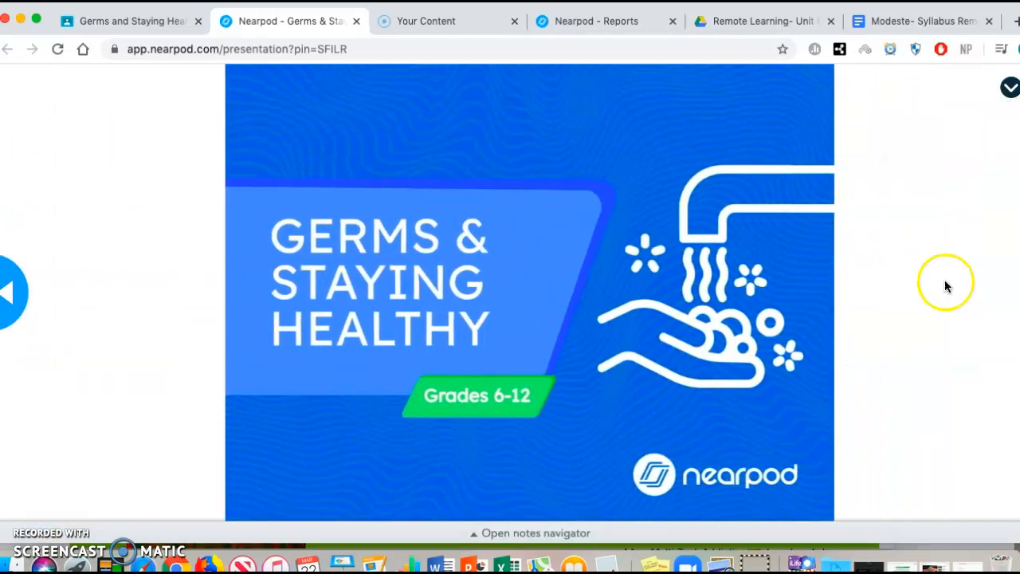
pyautogui.moveTo(953, 284)
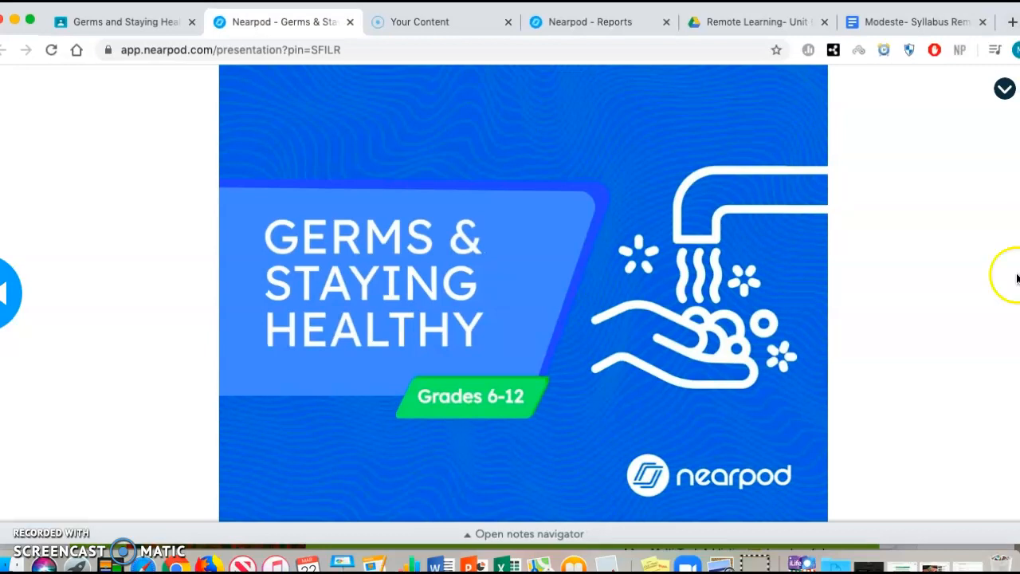
pyautogui.moveTo(49, 268)
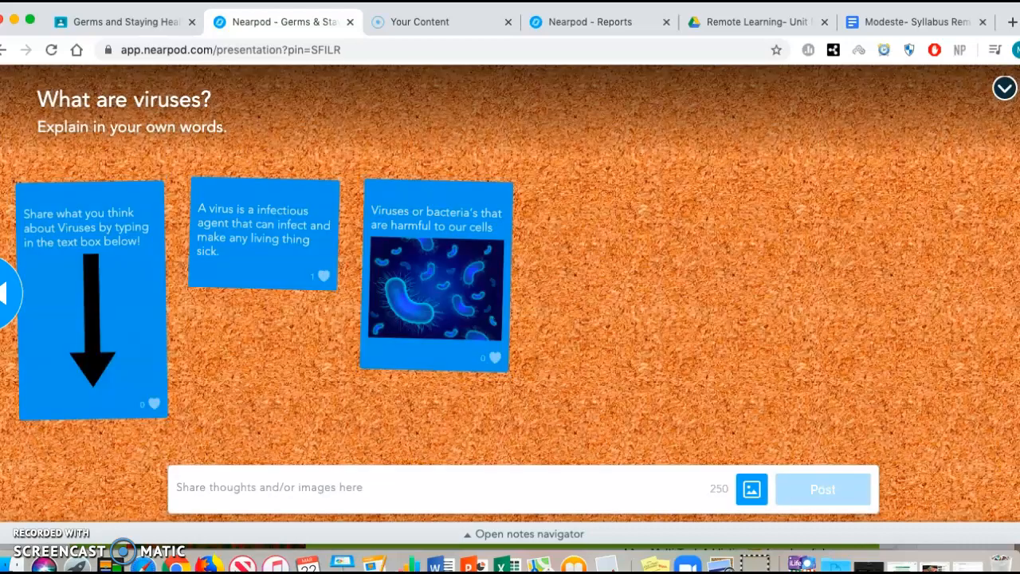
pyautogui.moveTo(215, 449)
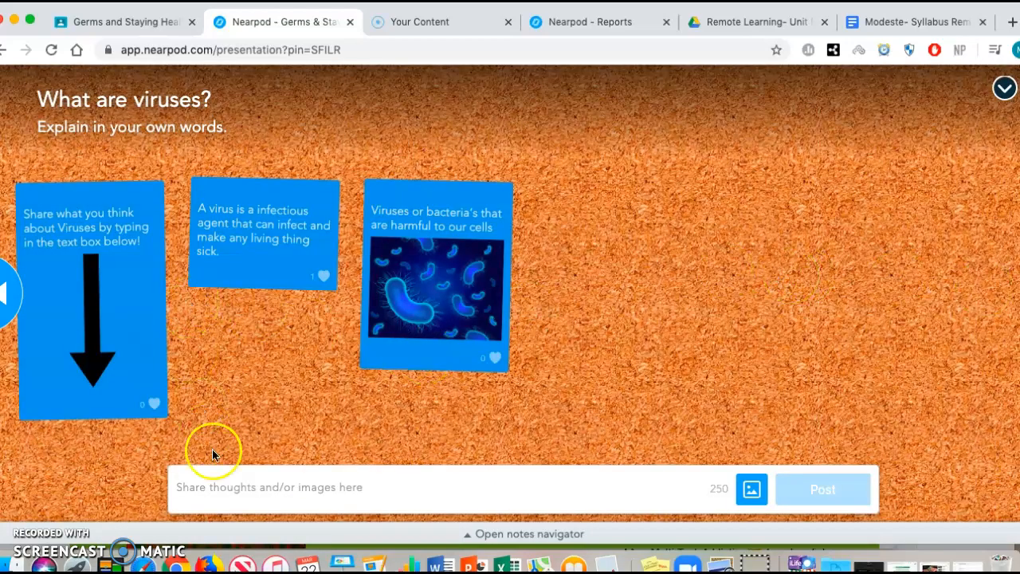
pyautogui.moveTo(56, 255)
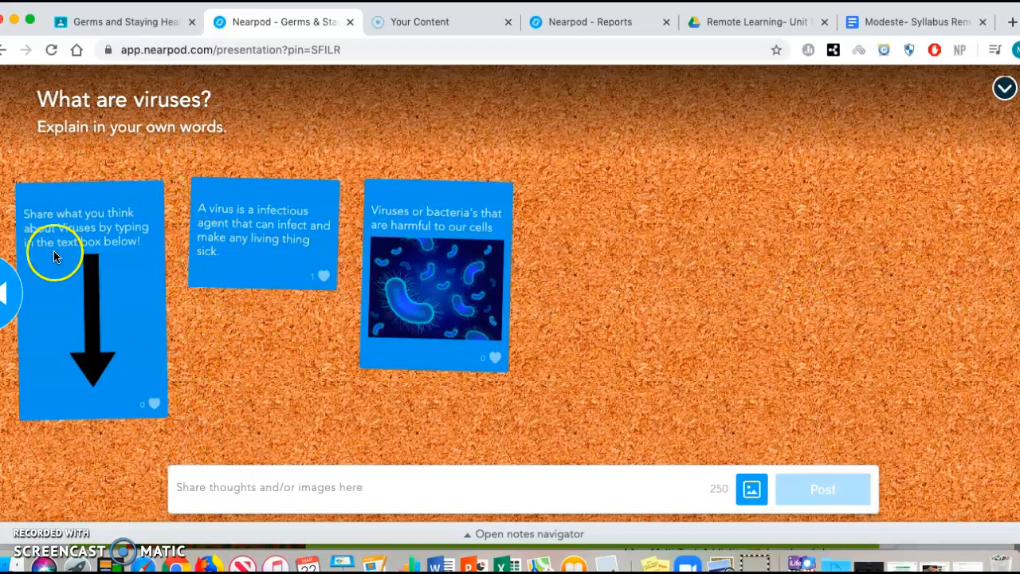
pyautogui.moveTo(127, 120)
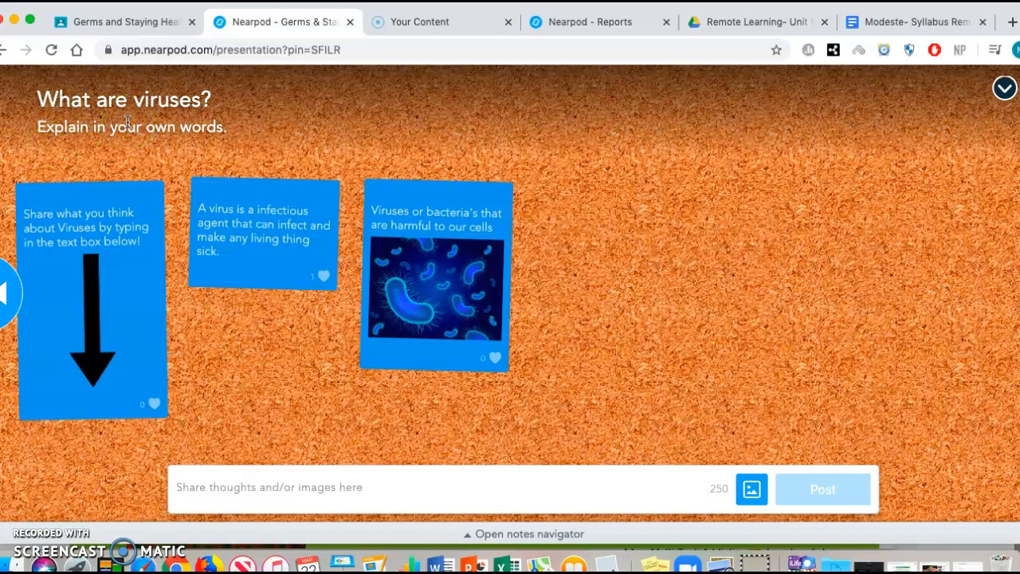
pyautogui.moveTo(98, 223)
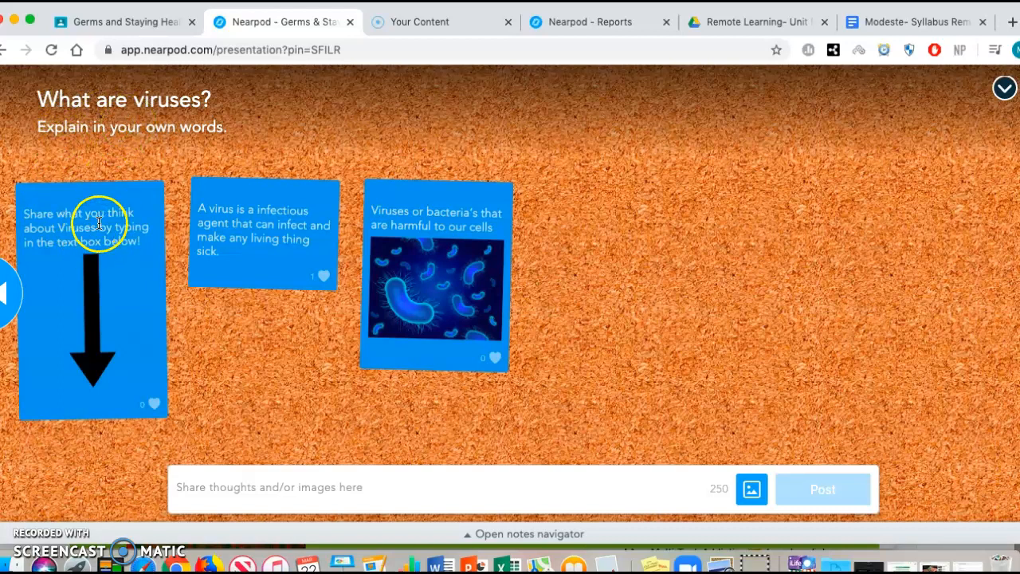
pyautogui.moveTo(213, 265)
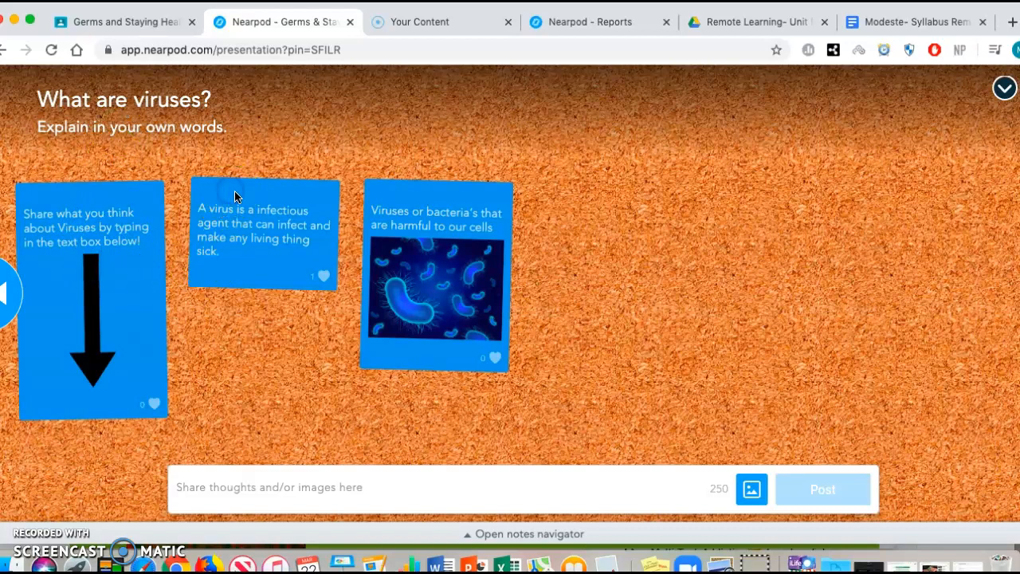
pyautogui.moveTo(252, 263)
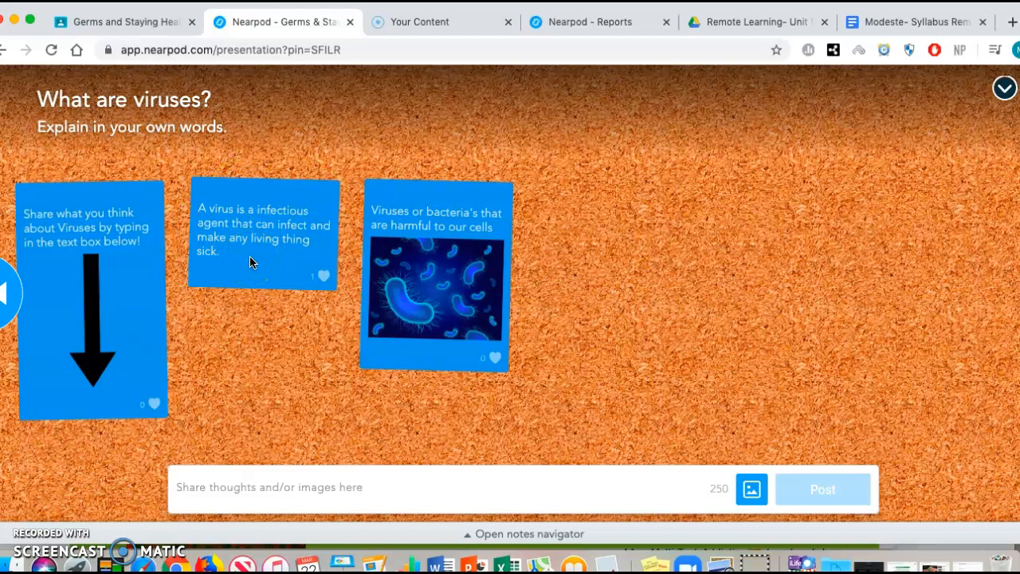
pyautogui.moveTo(248, 231)
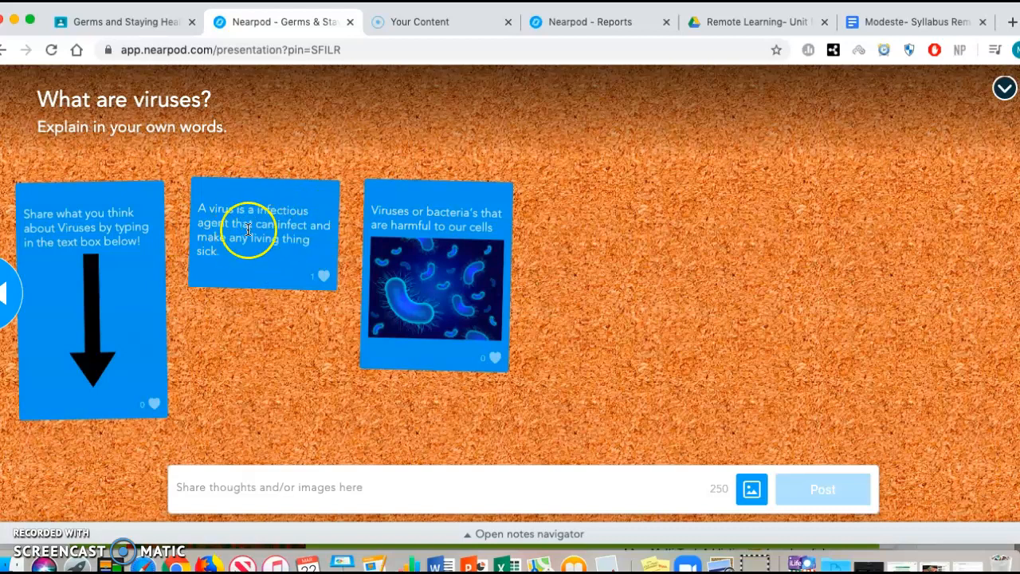
pyautogui.moveTo(462, 249)
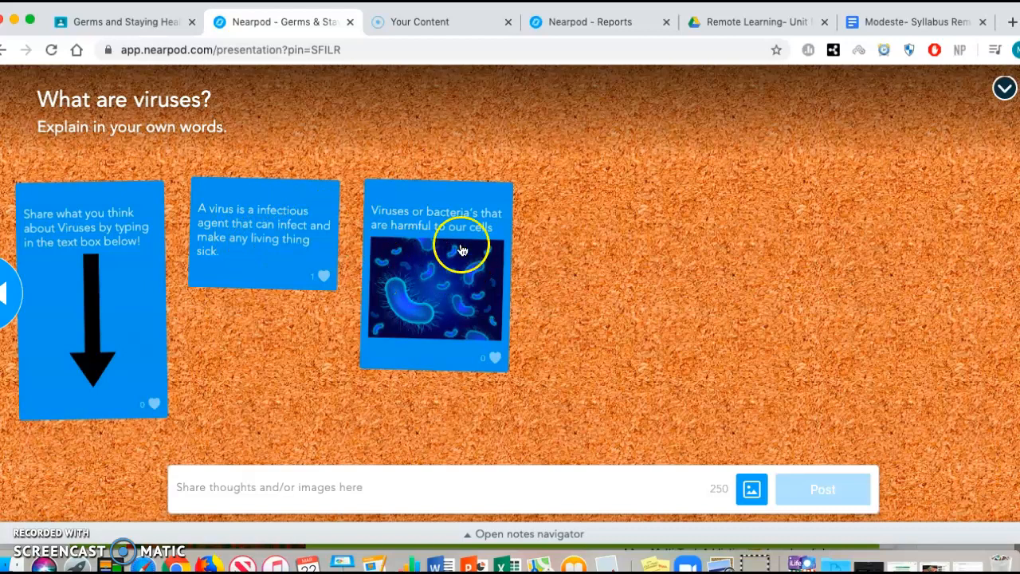
pyautogui.moveTo(433, 274)
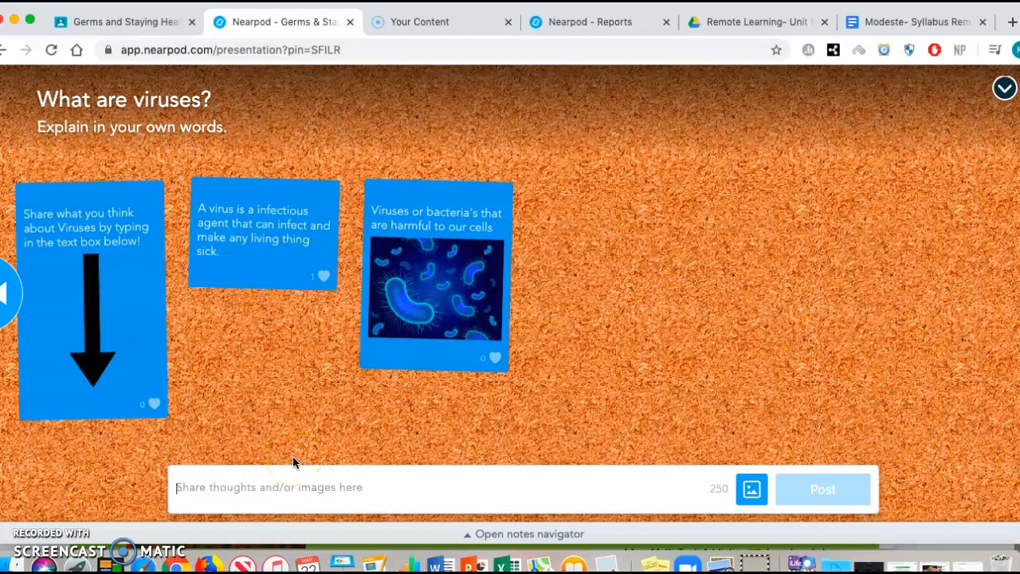
# Draft 'The corona virus is a dangerous pathogen.' in the board's share box
pyautogui.write('The coro')
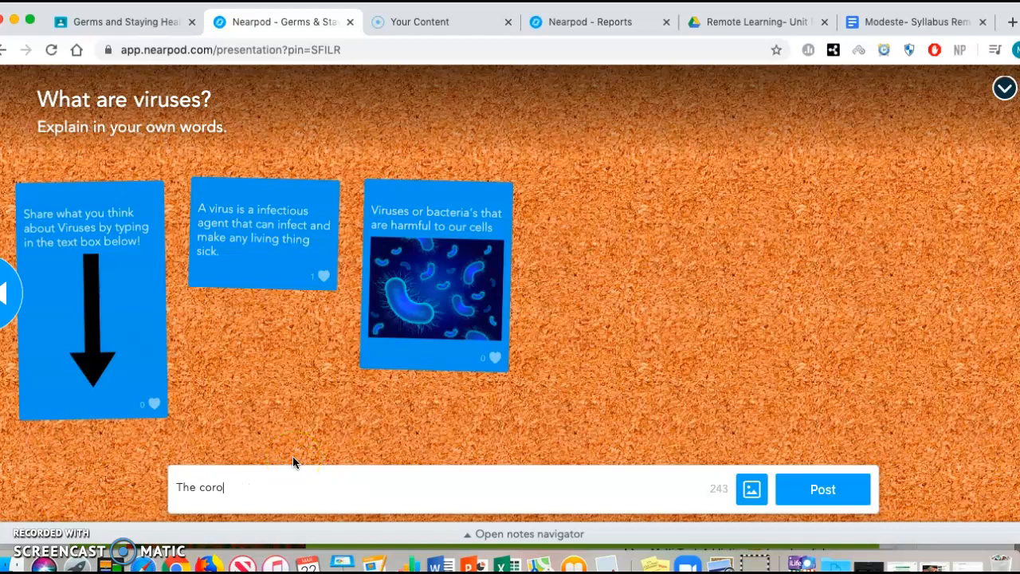
pyautogui.write('na virus')
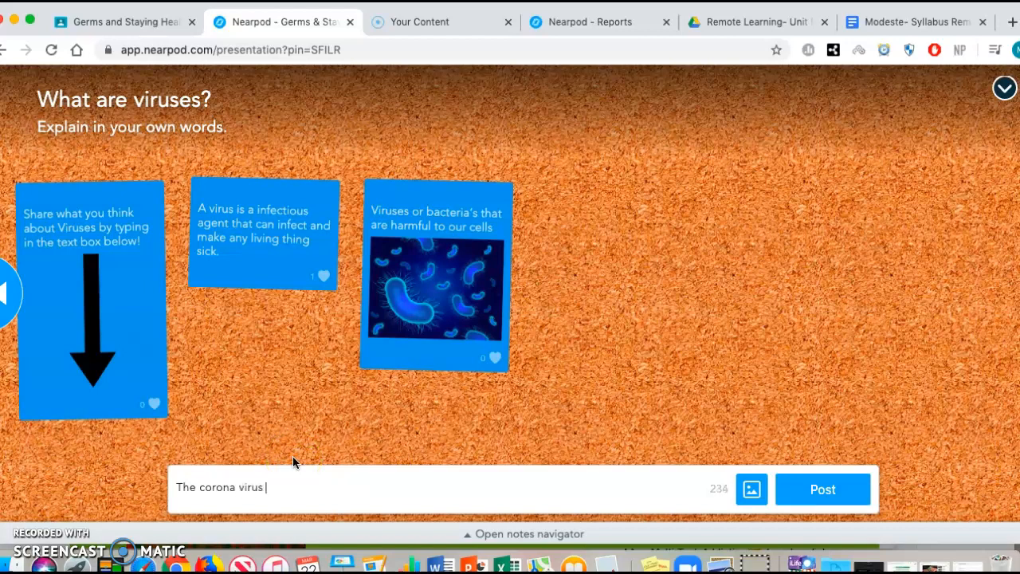
pyautogui.write('is a')
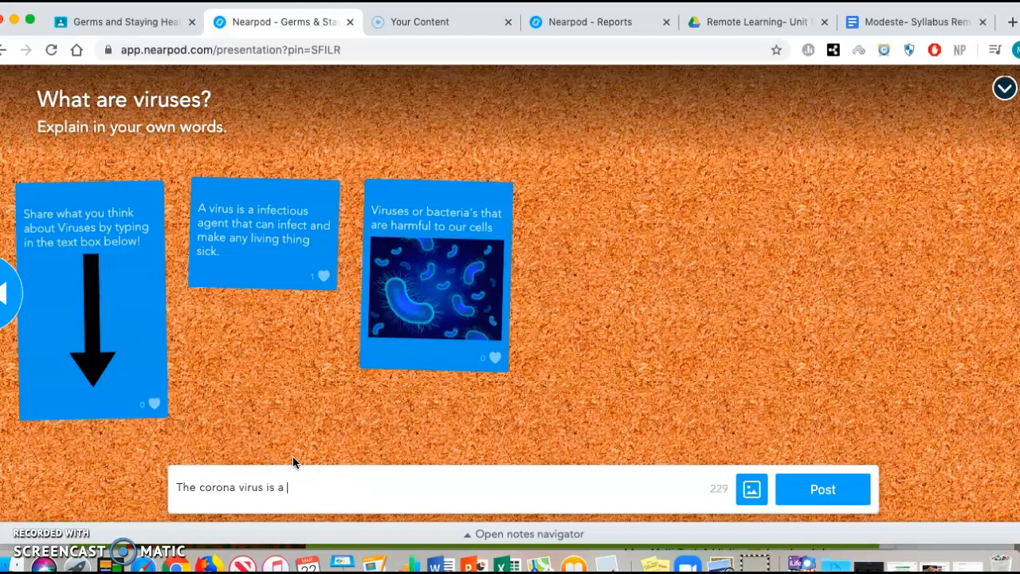
pyautogui.write('dabge')
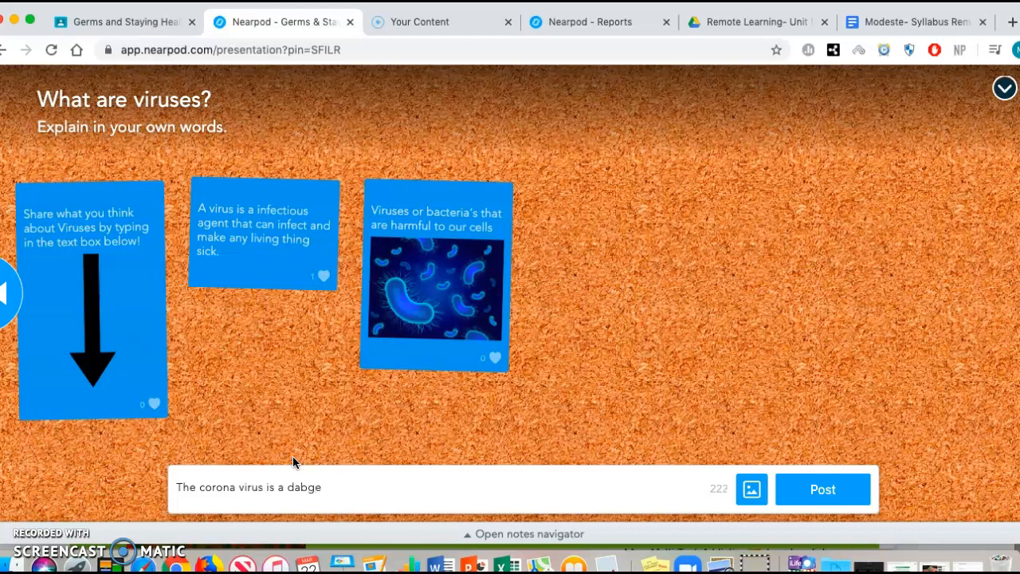
pyautogui.write('angerous')
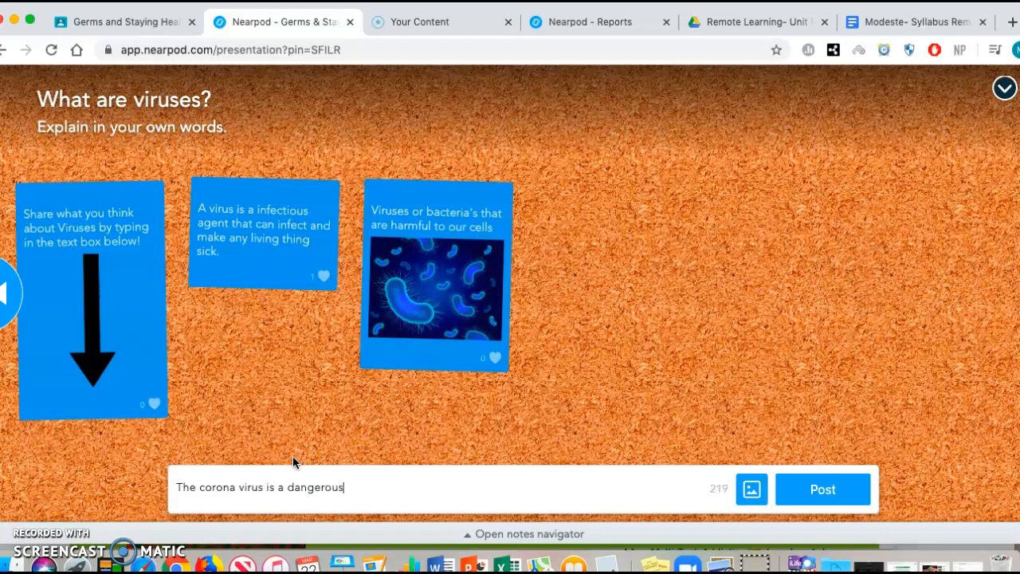
pyautogui.write('pathogen.')
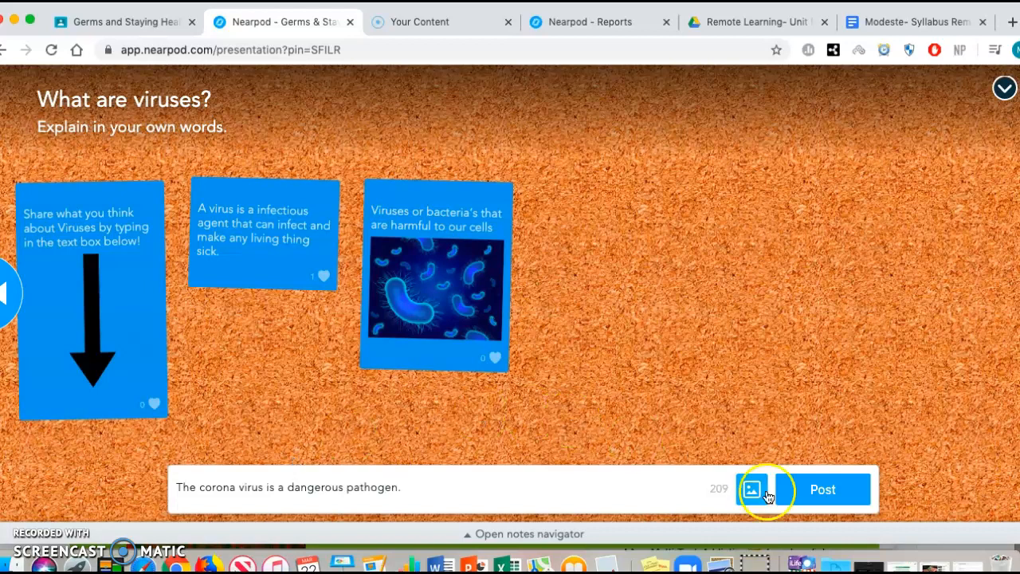
# Attach a Google-searched 'corona virus' image and post the answer as the board's fourth card
pyautogui.click(752, 489)
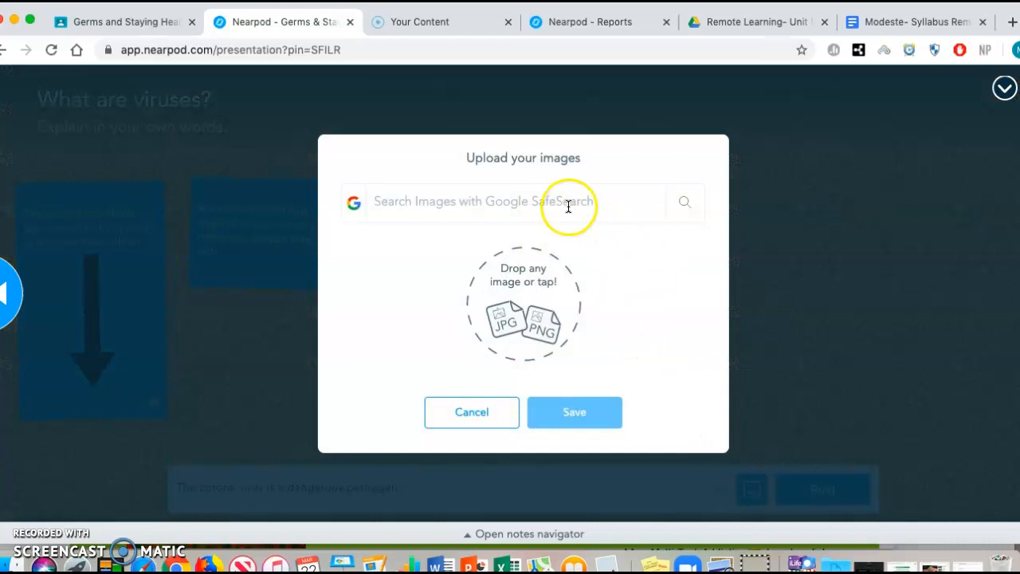
pyautogui.write('coro')
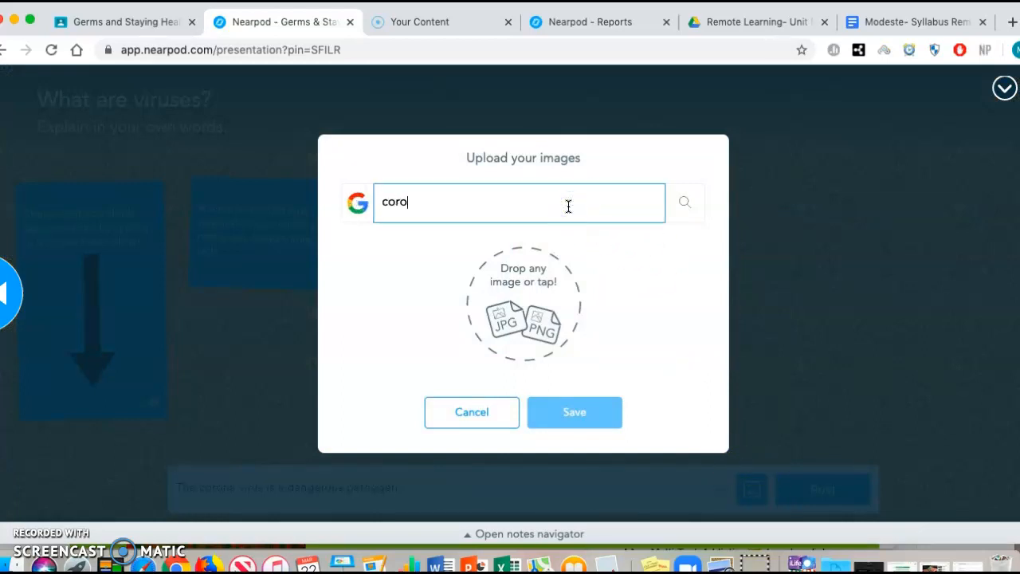
pyautogui.write('na virus')
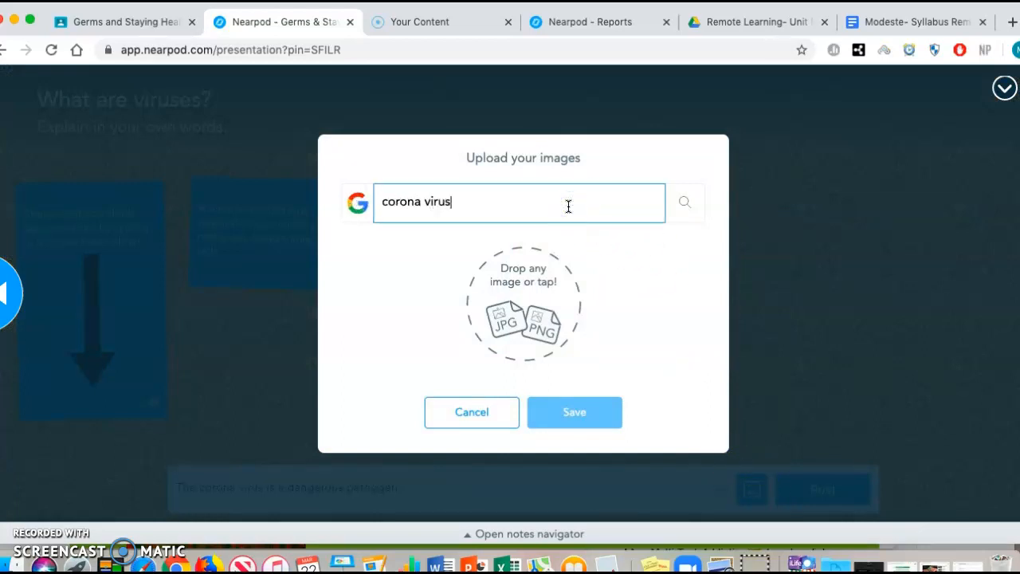
pyautogui.click(684, 201)
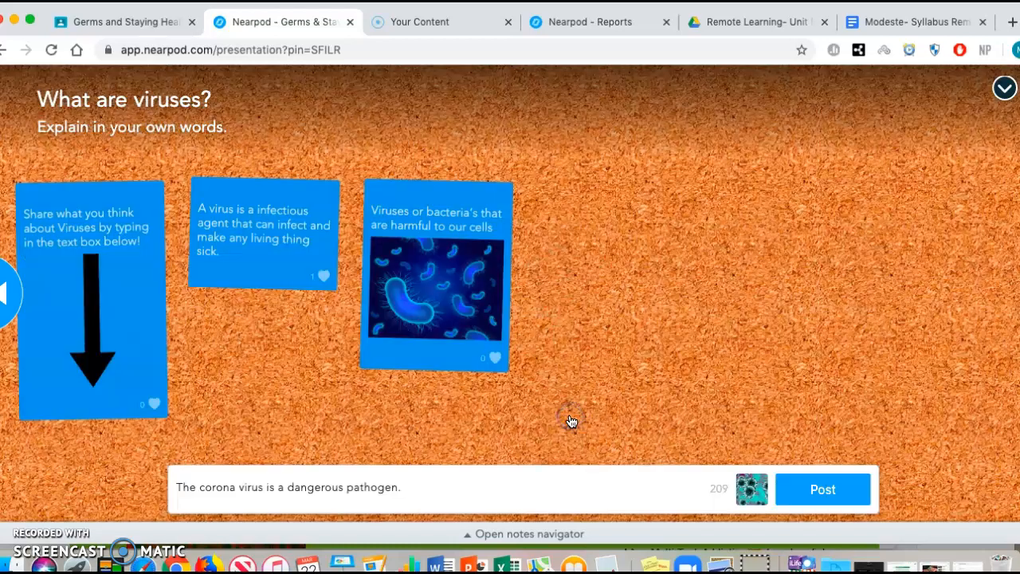
pyautogui.click(822, 487)
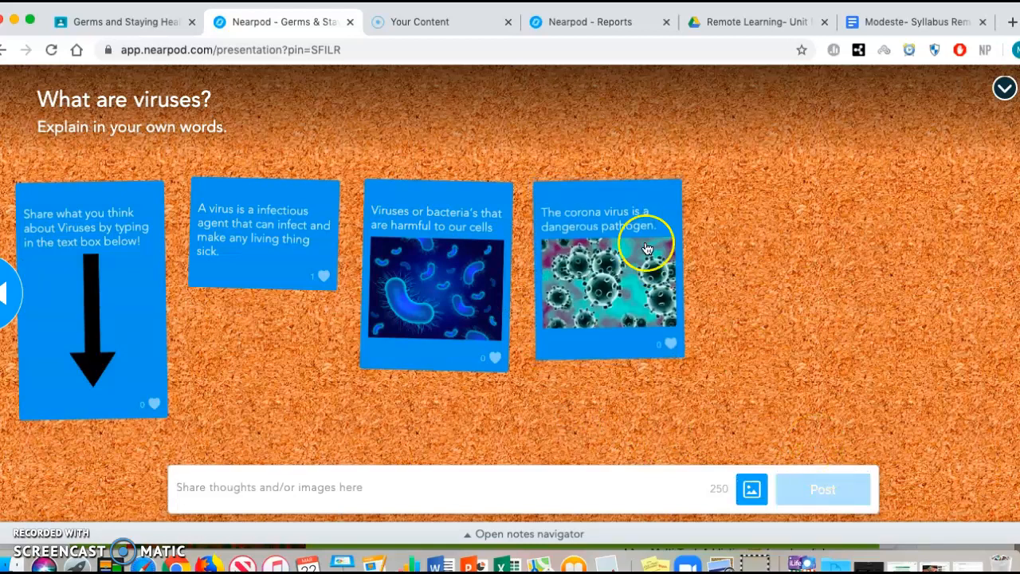
pyautogui.moveTo(640, 239)
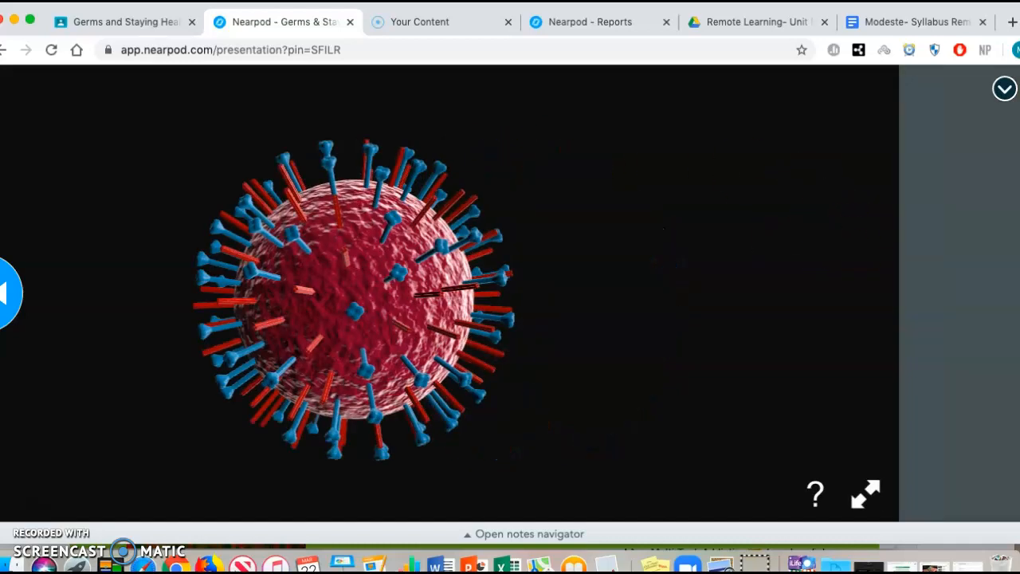
# Advance past the 3D virus model to the Viruses and Cells slide
pyautogui.click(867, 492)
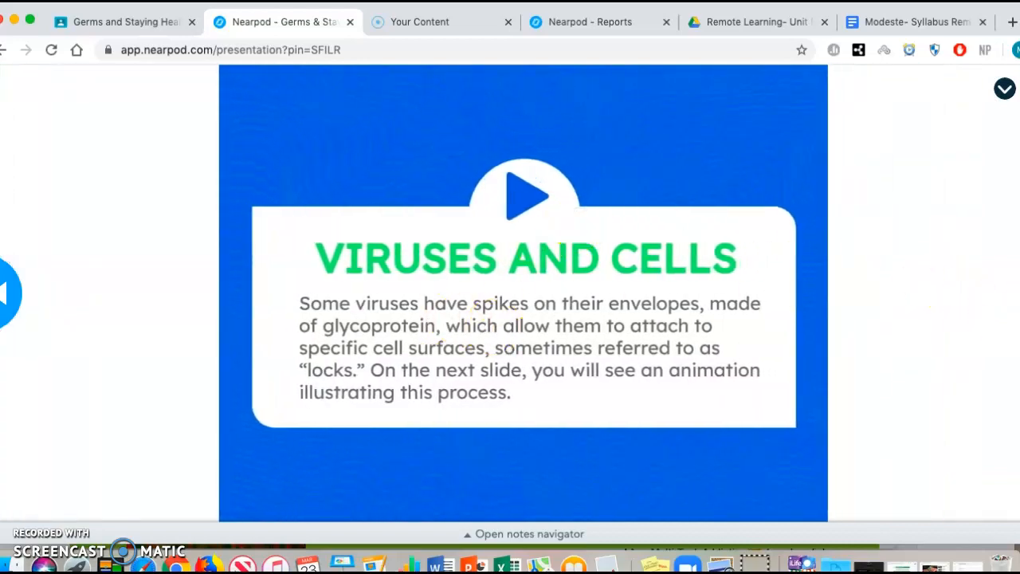
# Watch the Viral Surface Proteins animation on YouTube, pause it and close the YouTube copy
pyautogui.click(523, 194)
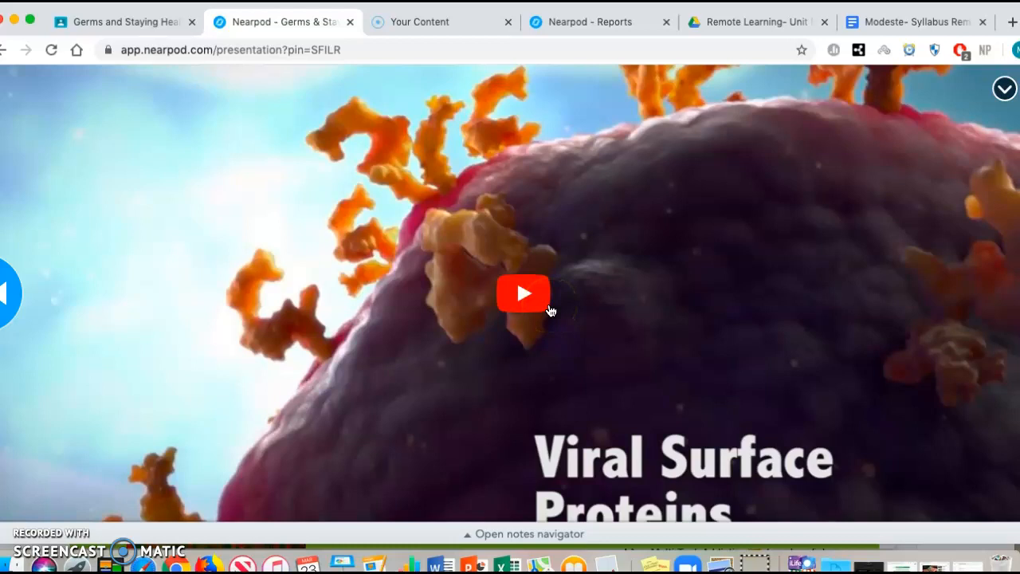
pyautogui.click(523, 294)
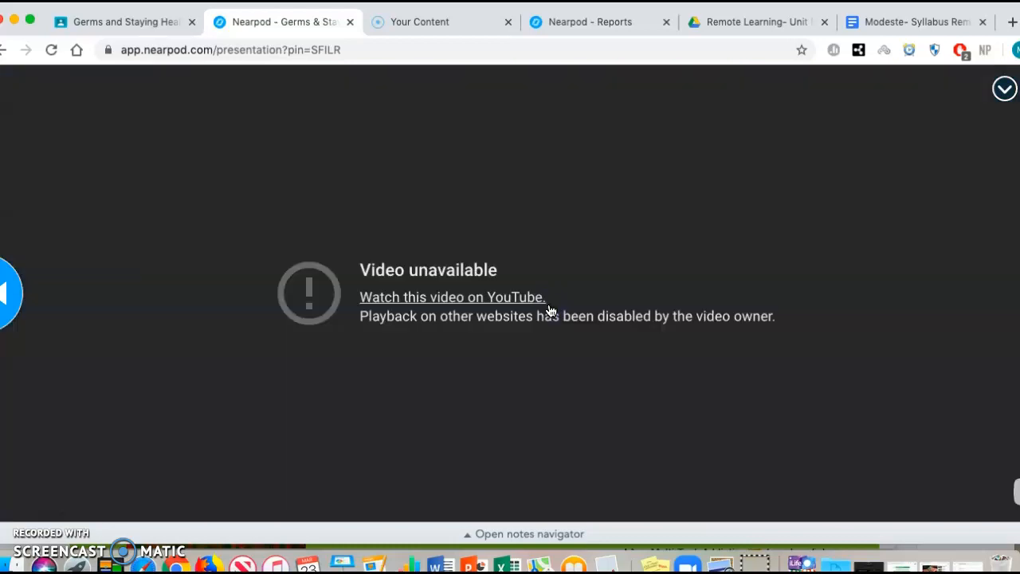
pyautogui.click(453, 296)
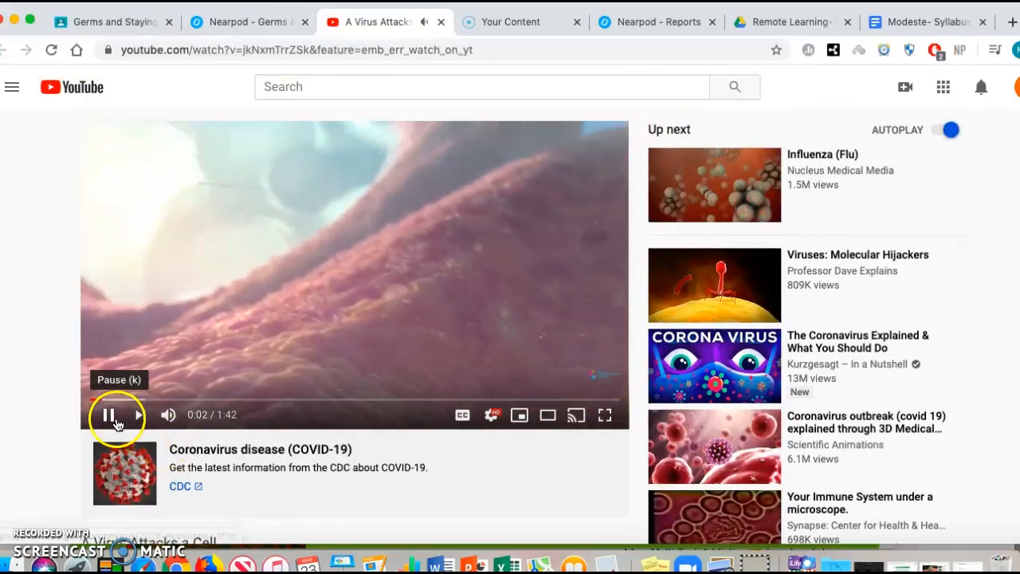
pyautogui.click(108, 414)
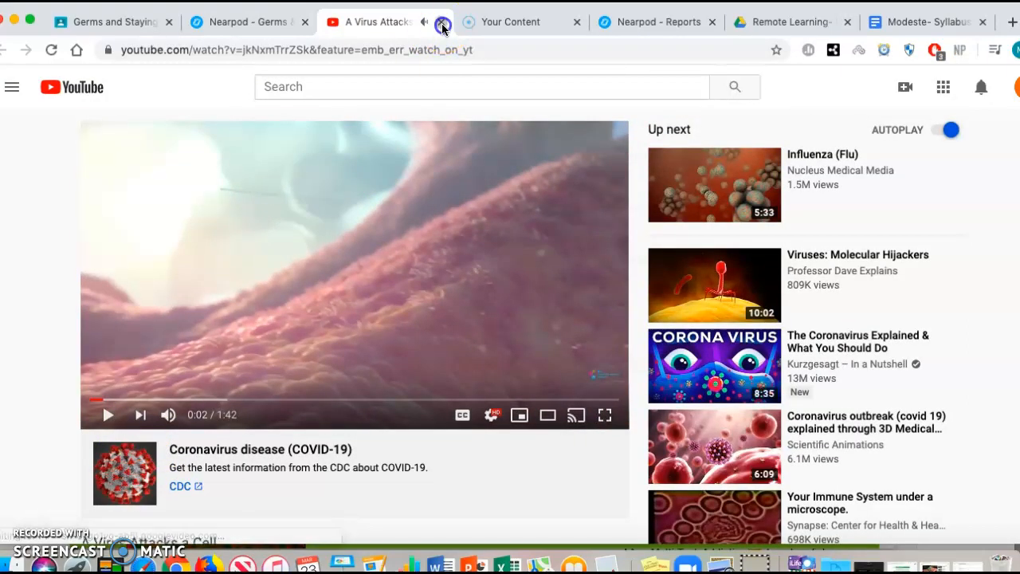
pyautogui.click(443, 22)
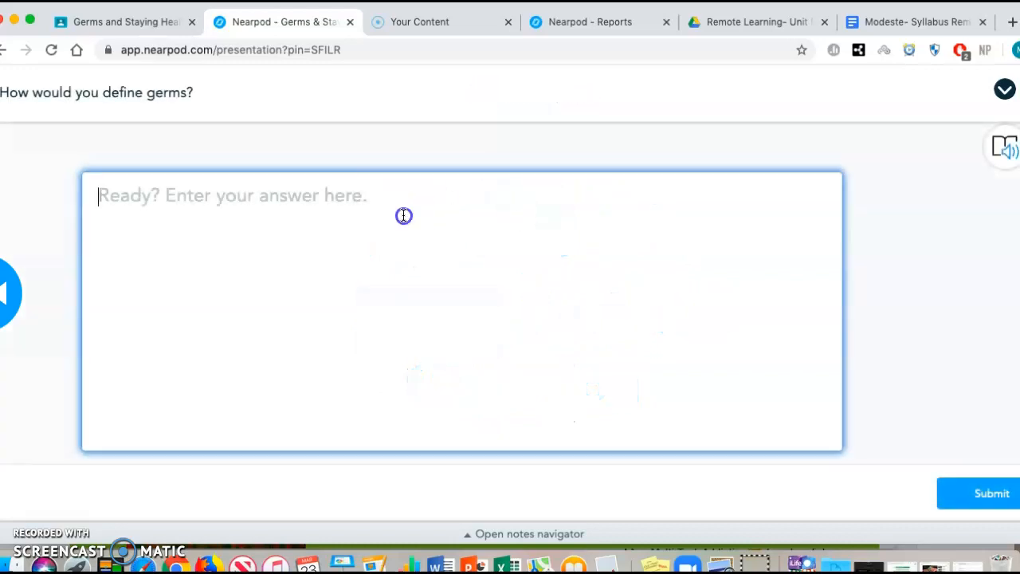
pyautogui.moveTo(386, 185)
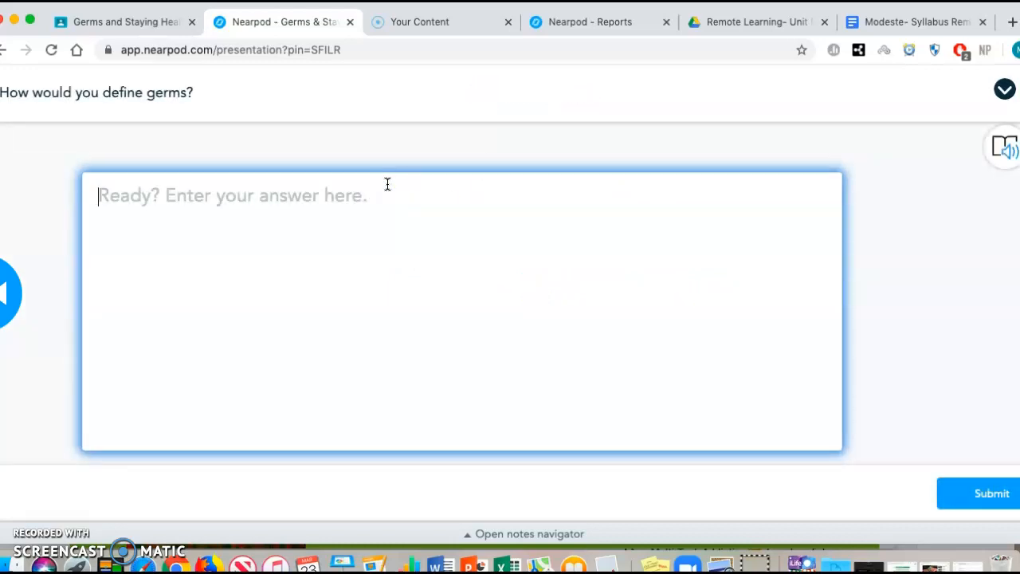
# Submit 'I would define a germ as...' as the answer to How would you define germs?
pyautogui.write('I woul')
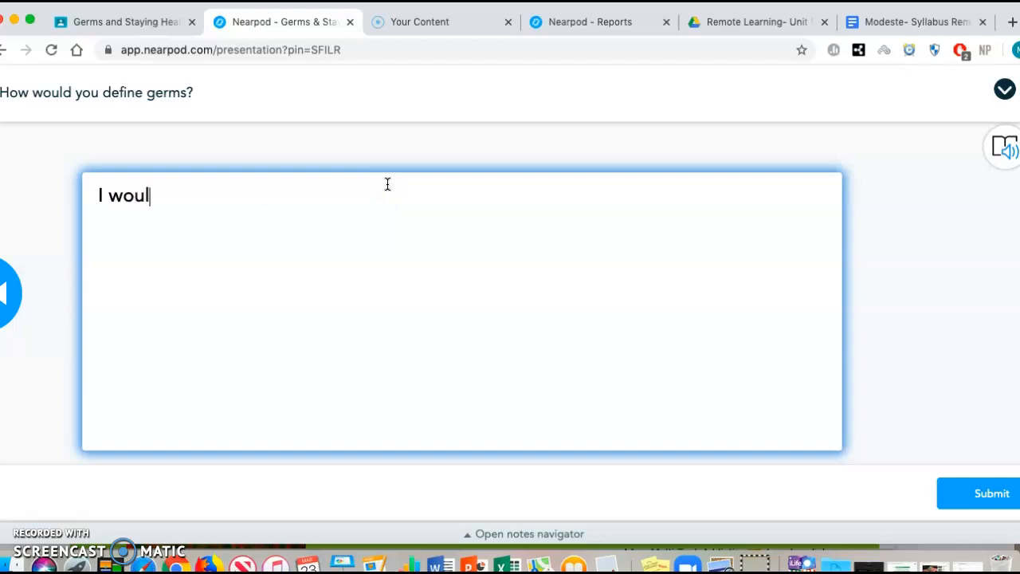
pyautogui.write('d define a')
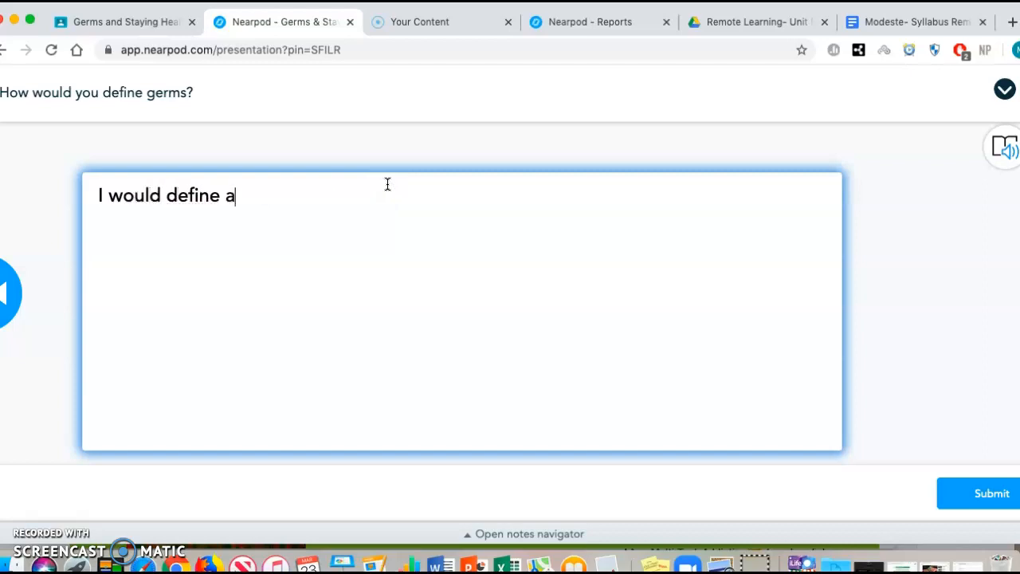
pyautogui.write('germ as..')
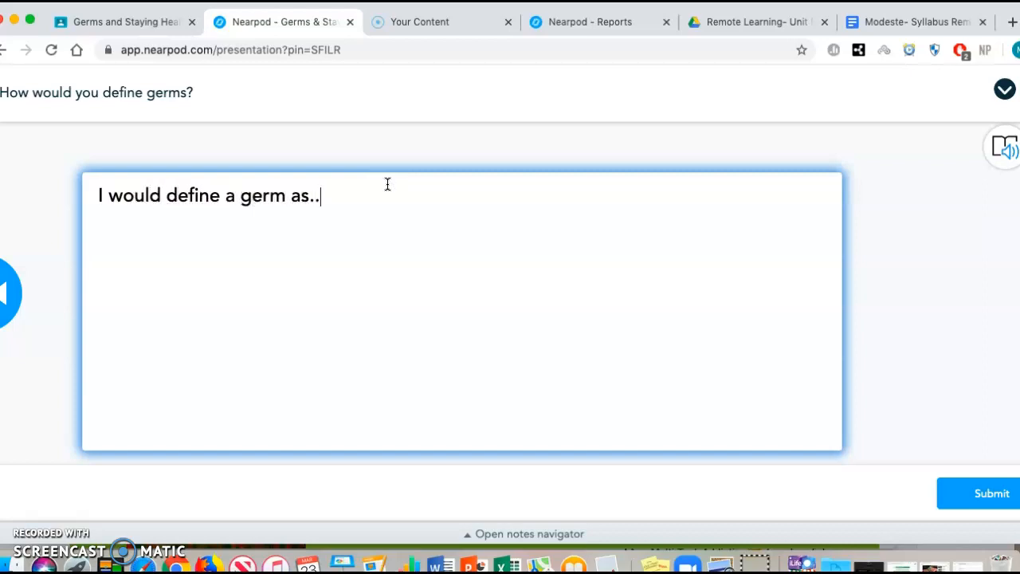
pyautogui.write('.')
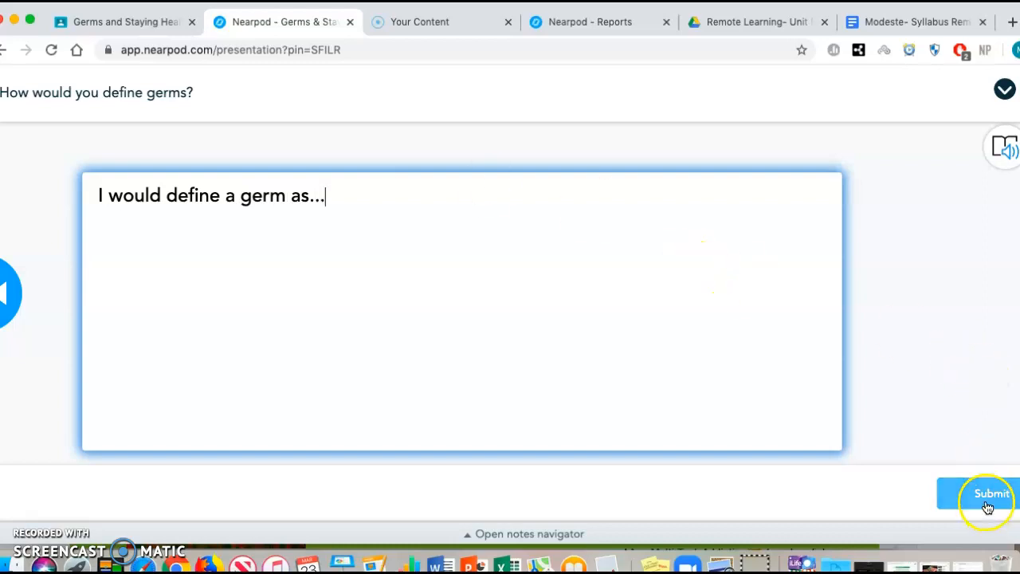
pyautogui.click(988, 492)
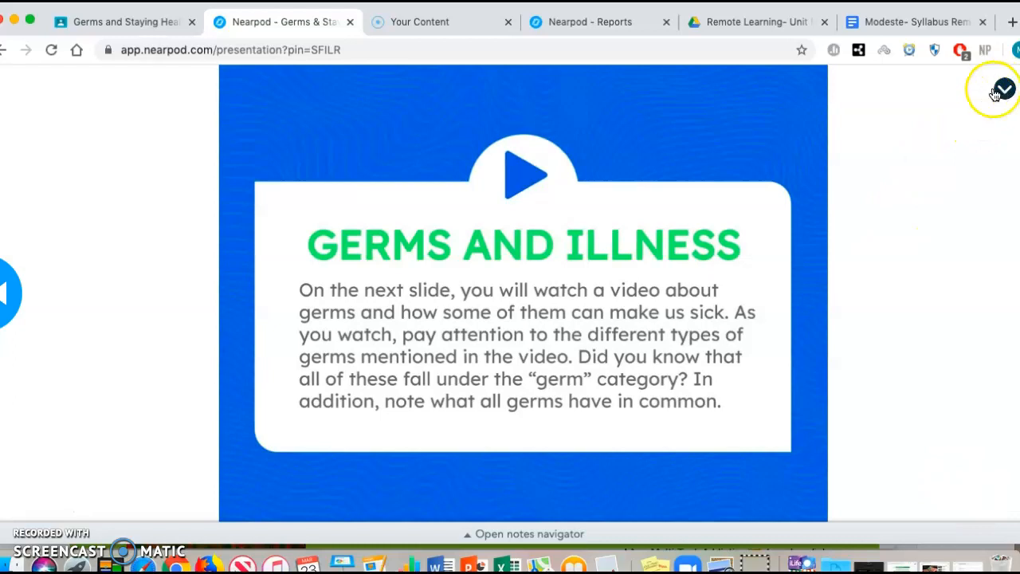
pyautogui.moveTo(717, 554)
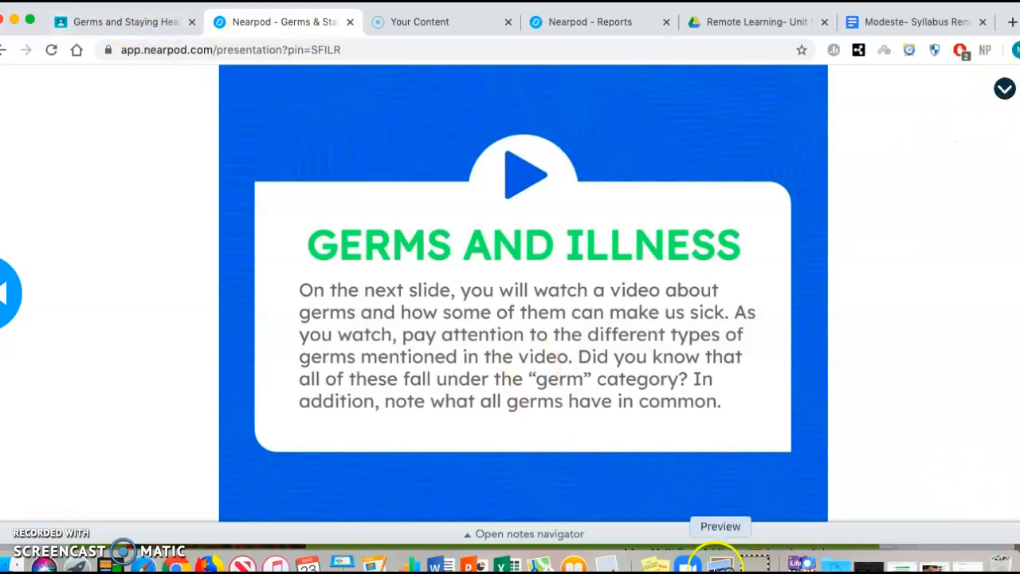